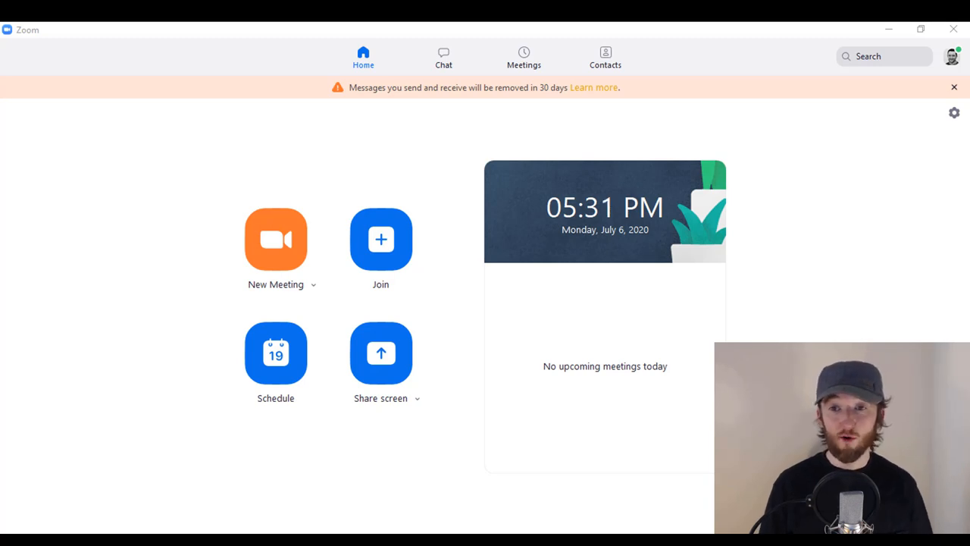
mouse_move(421, 150)
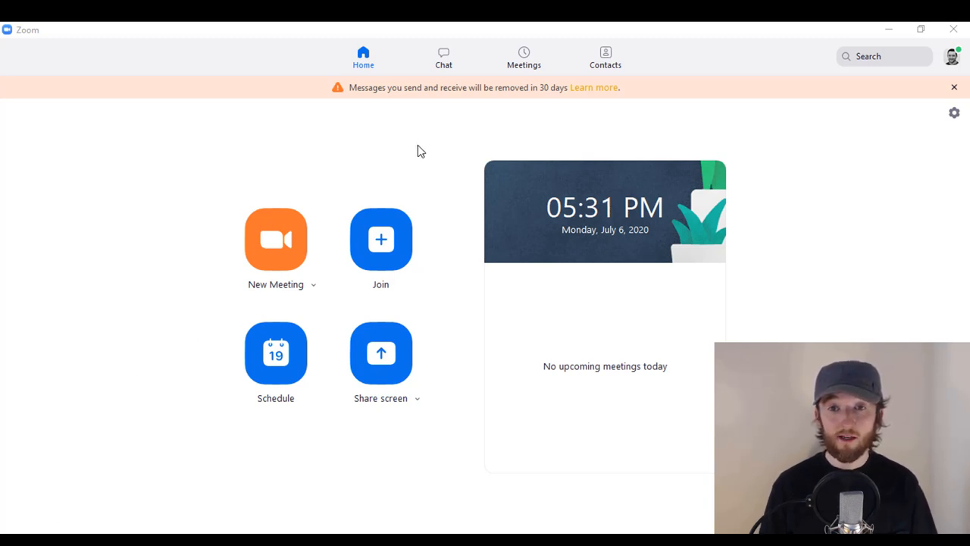
mouse_move(276, 241)
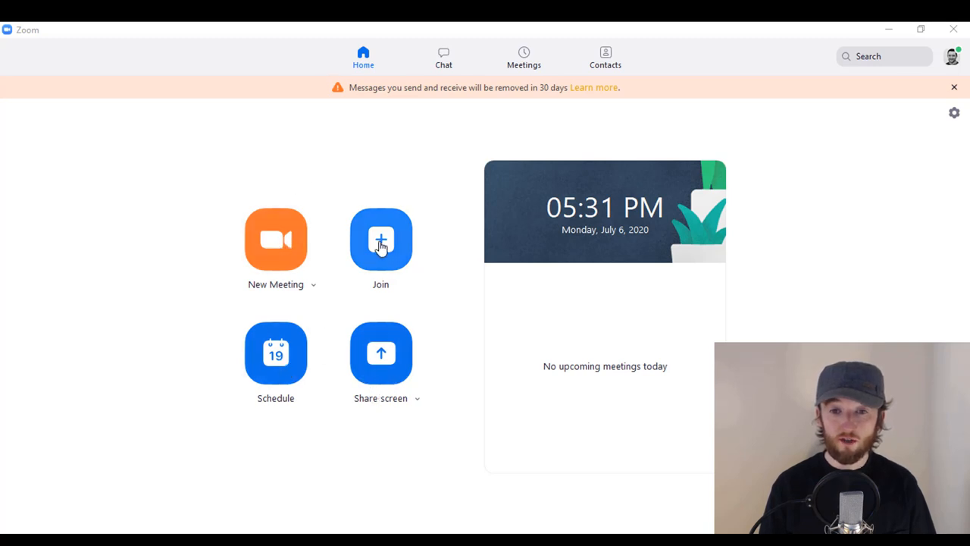
mouse_move(407, 80)
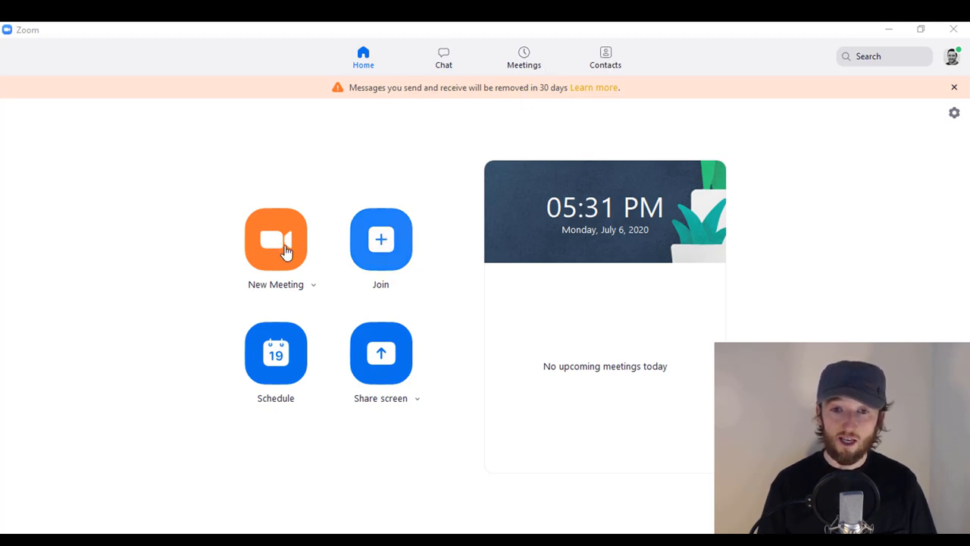
Start an instant meeting and join with computer audio
left_click(275, 239)
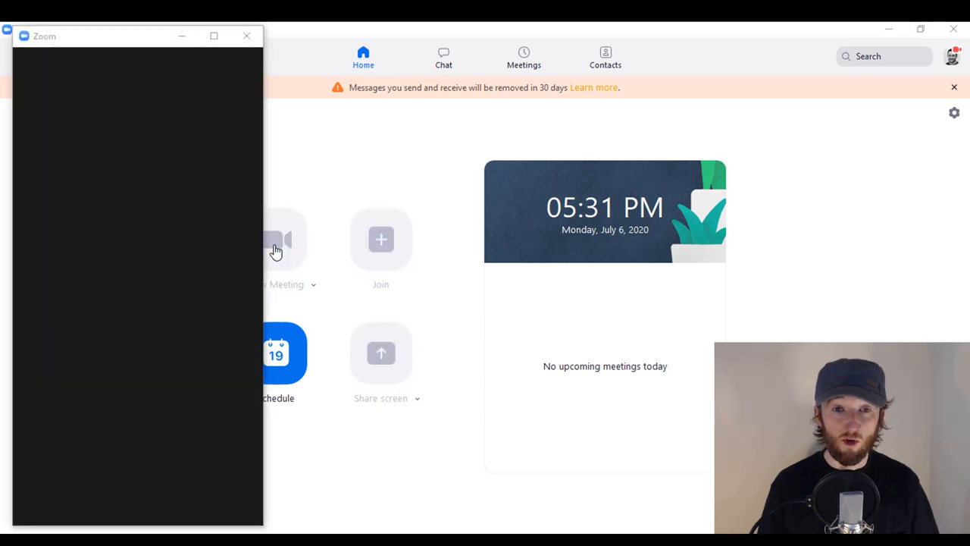
left_click(277, 239)
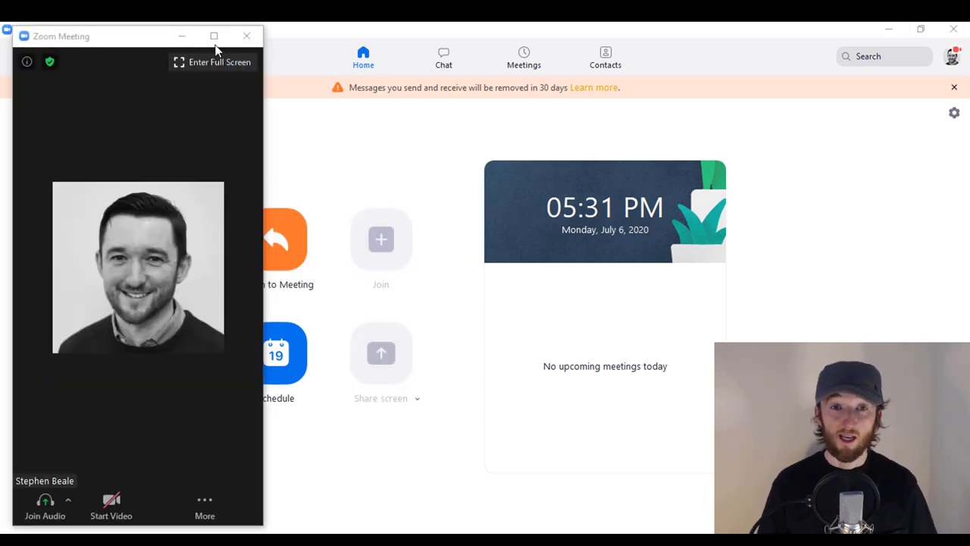
left_click(45, 507)
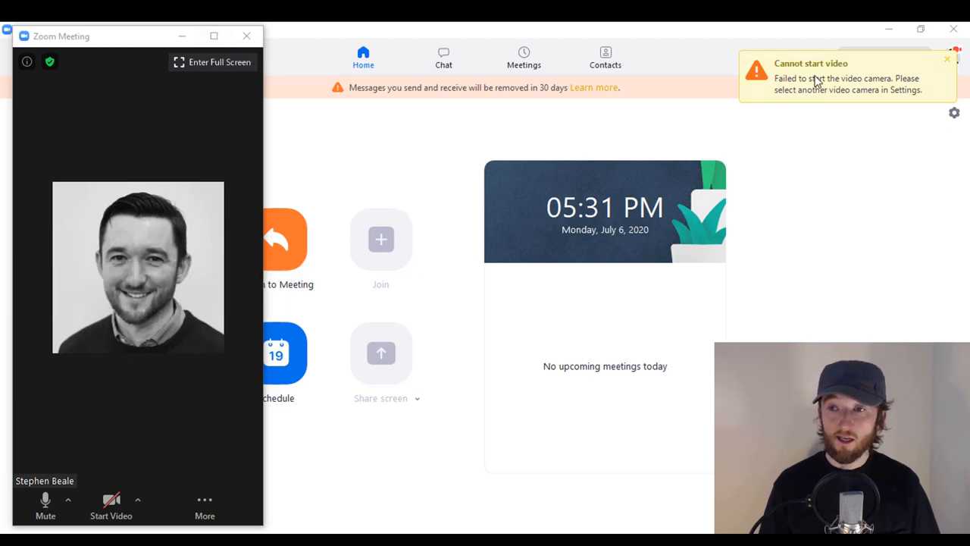
mouse_move(246, 35)
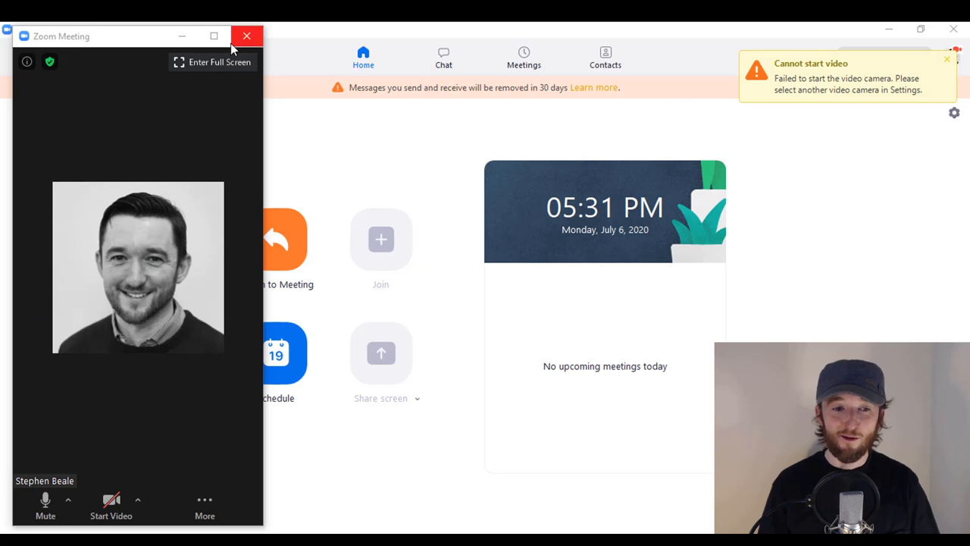
mouse_move(246, 36)
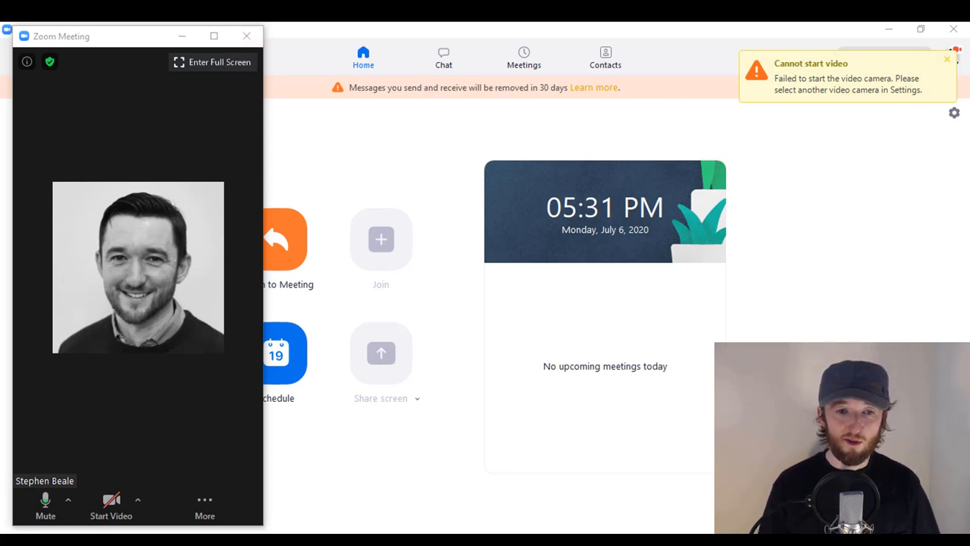
mouse_move(149, 234)
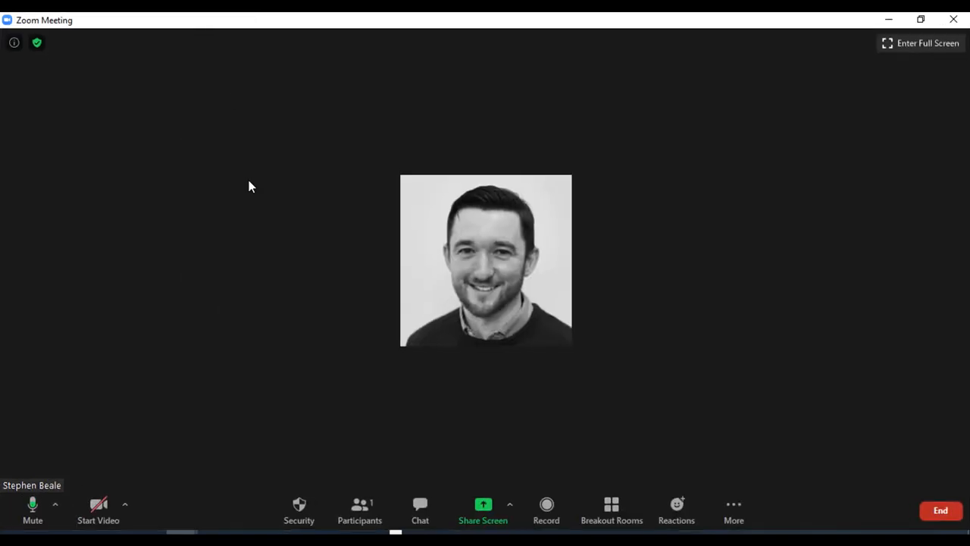
mouse_move(32, 504)
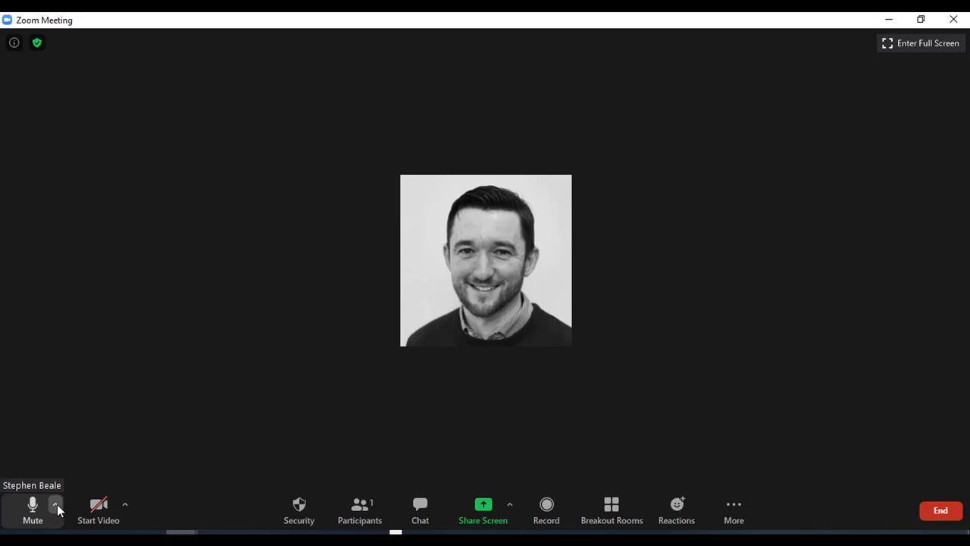
Check the microphone and speaker list, then mute the microphone
left_click(54, 504)
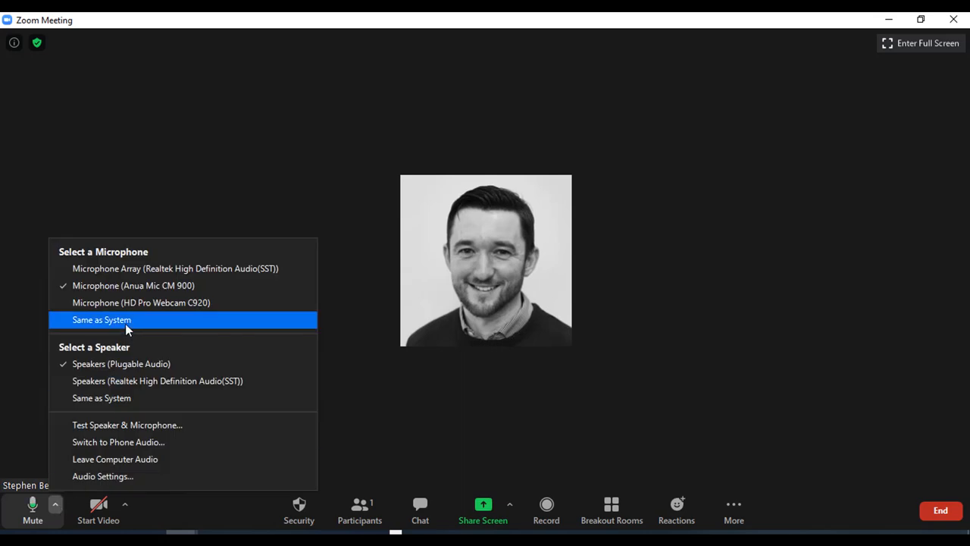
mouse_move(118, 442)
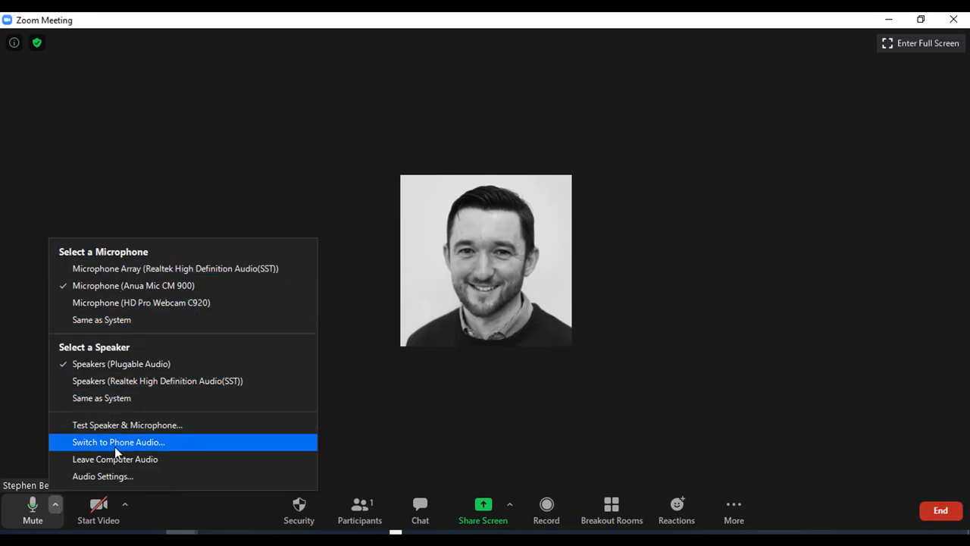
mouse_move(102, 476)
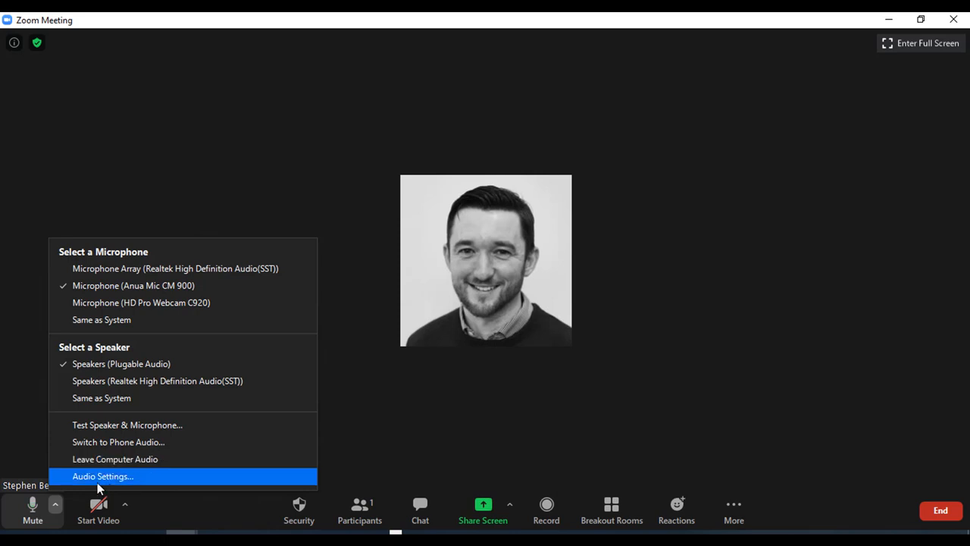
mouse_move(101, 319)
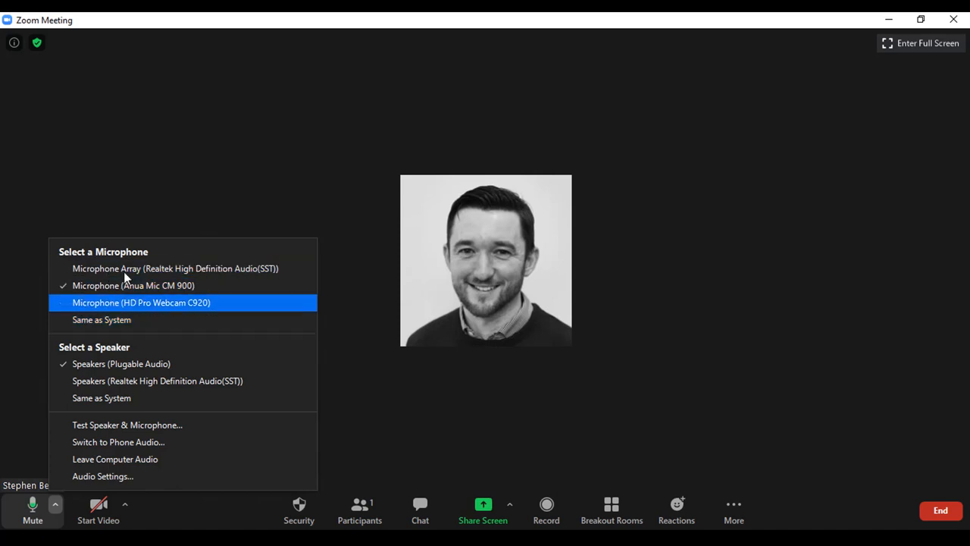
mouse_move(127, 363)
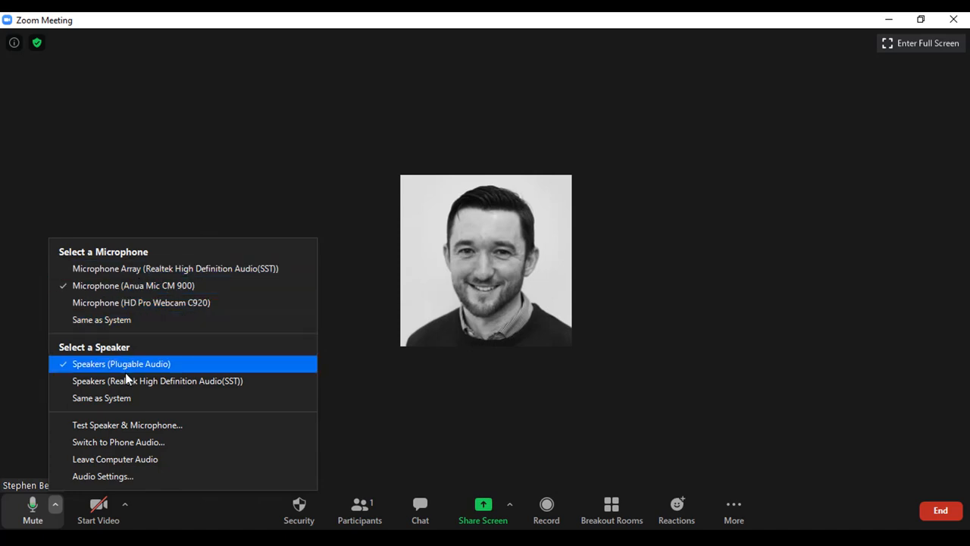
mouse_move(128, 459)
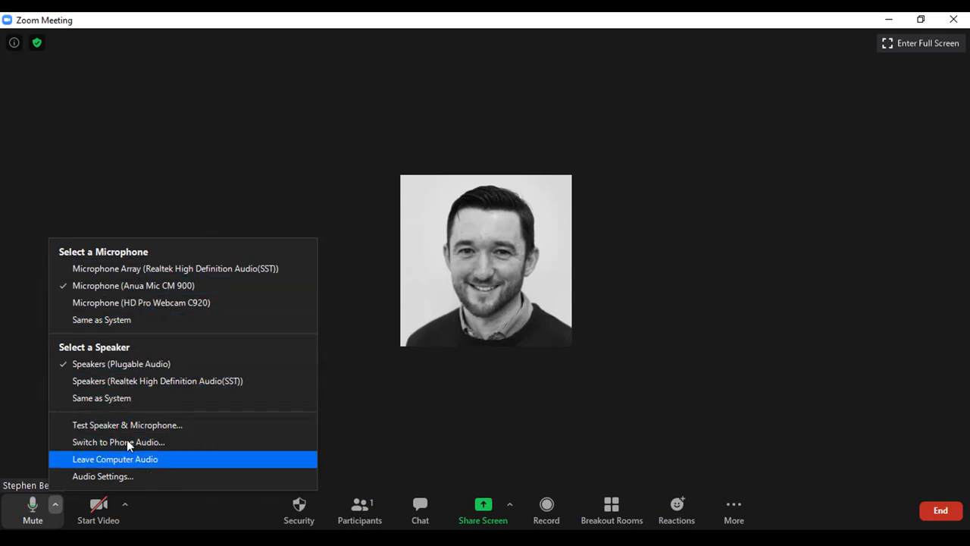
mouse_move(33, 504)
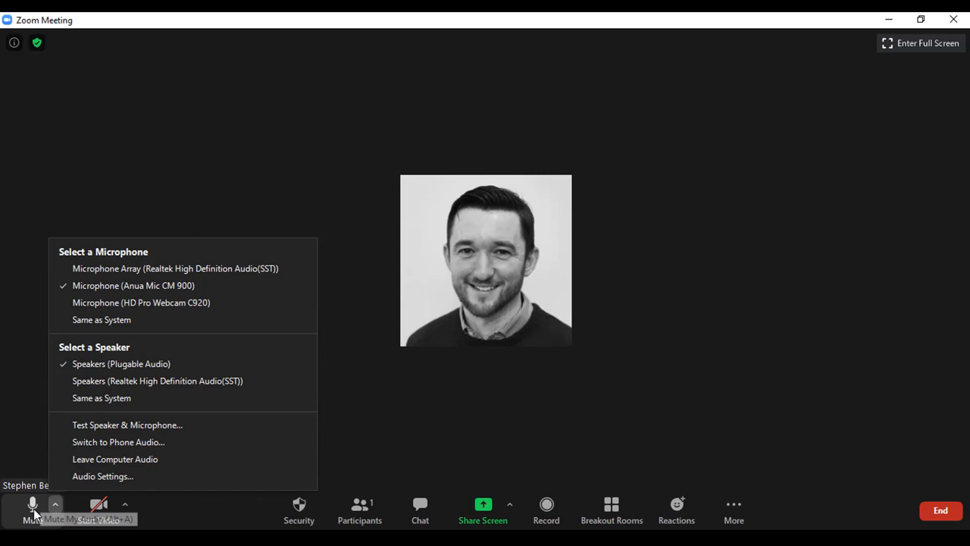
left_click(32, 504)
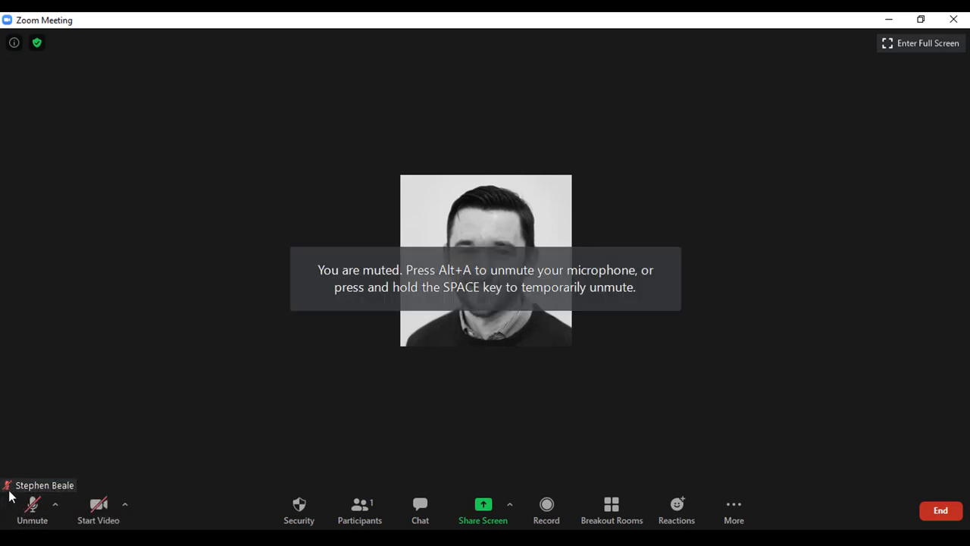
mouse_move(32, 508)
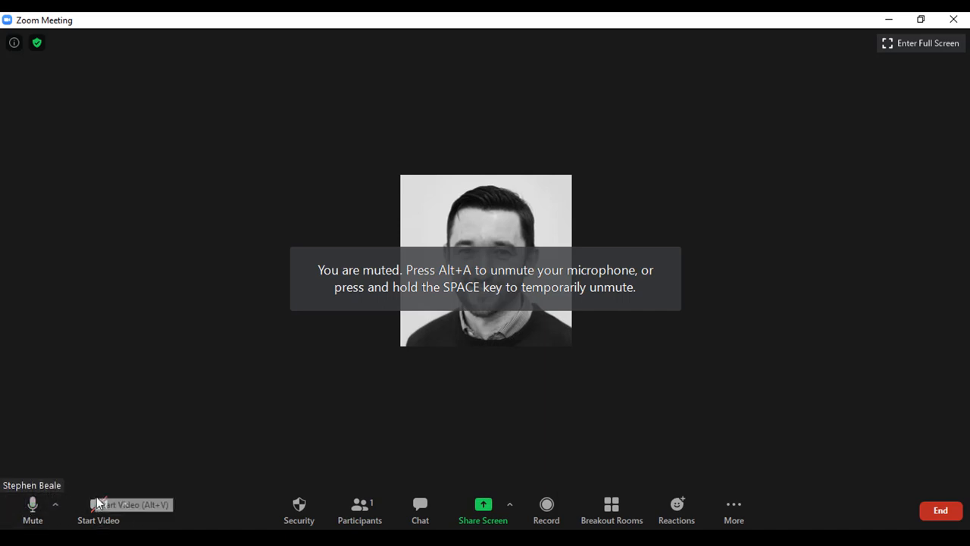
Turn on camera video and open the camera menu with background options
left_click(131, 504)
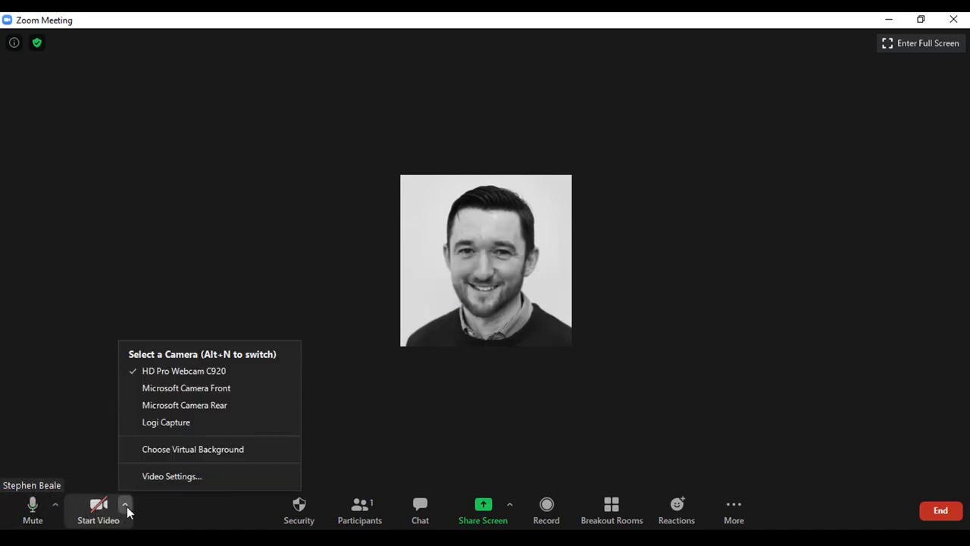
mouse_move(175, 466)
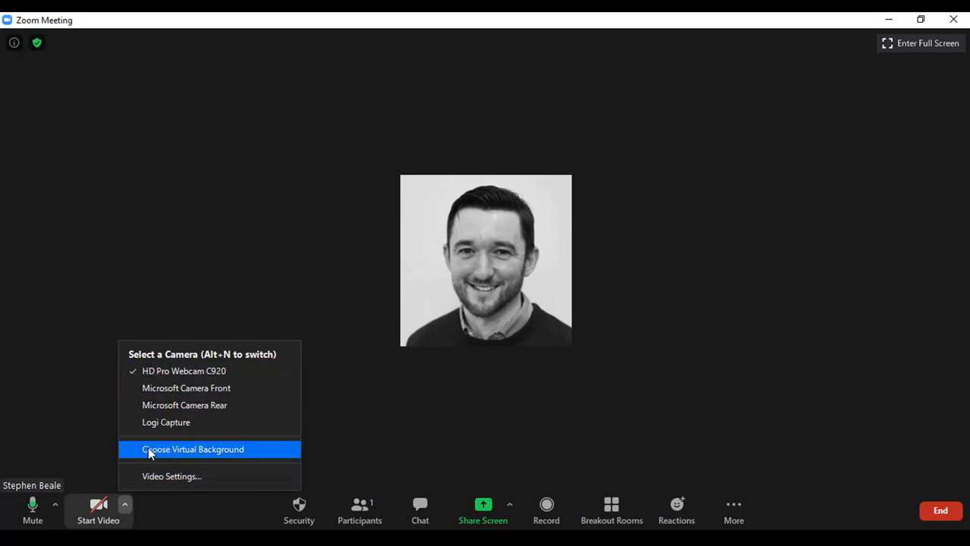
mouse_move(97, 512)
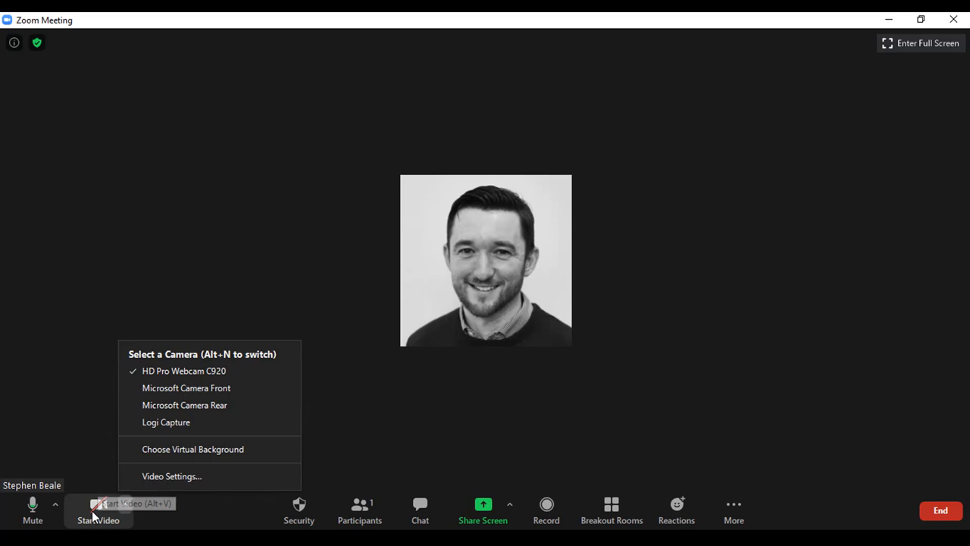
left_click(98, 511)
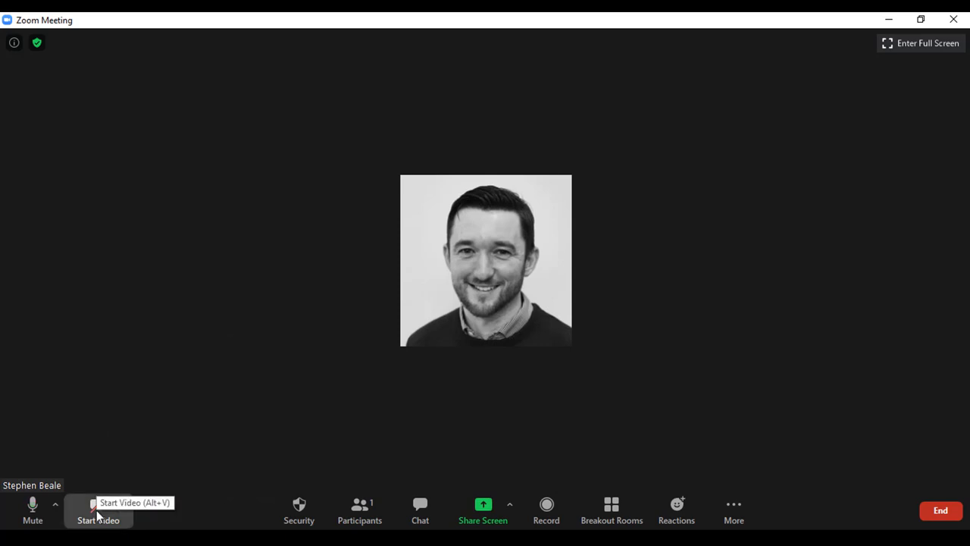
left_click(98, 508)
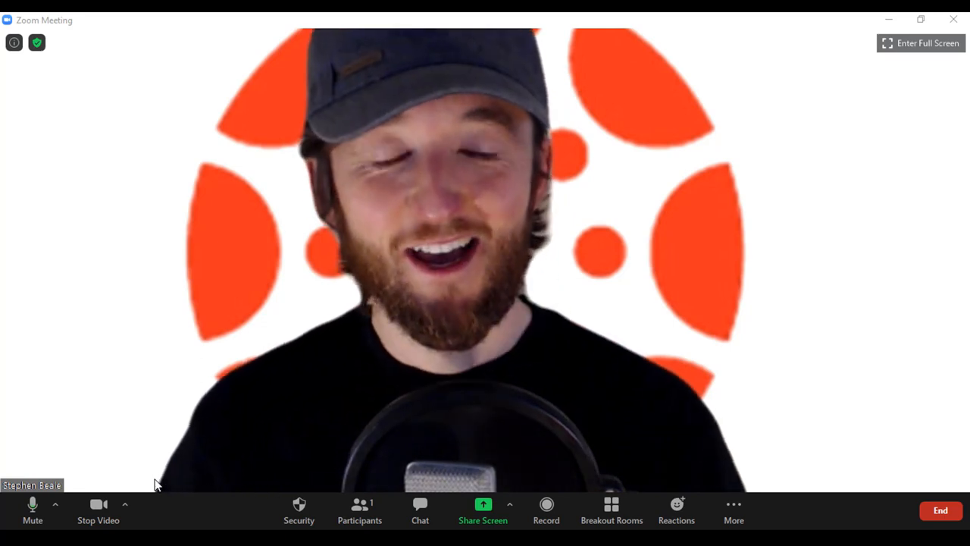
left_click(125, 504)
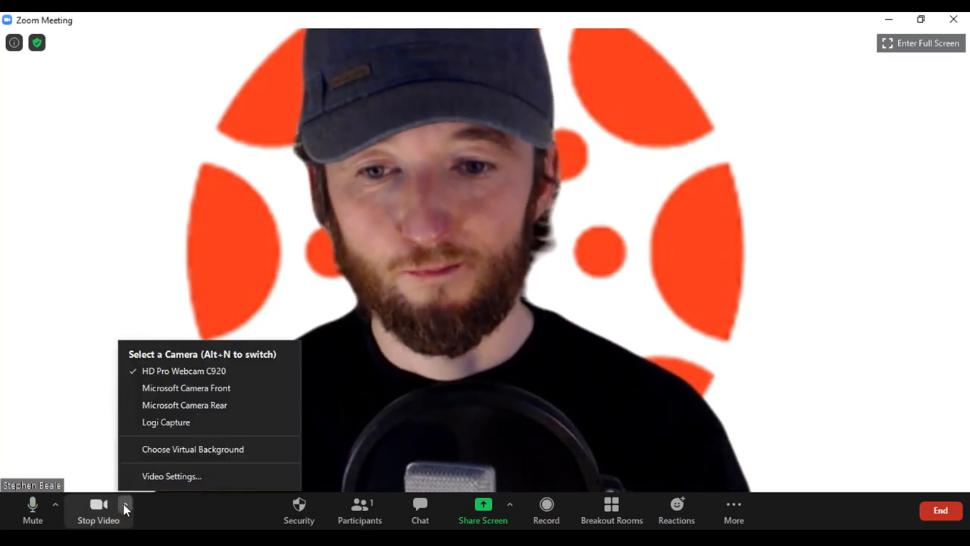
Apply the Earth image as virtual background instead of the orange logo, then close Settings
left_click(172, 476)
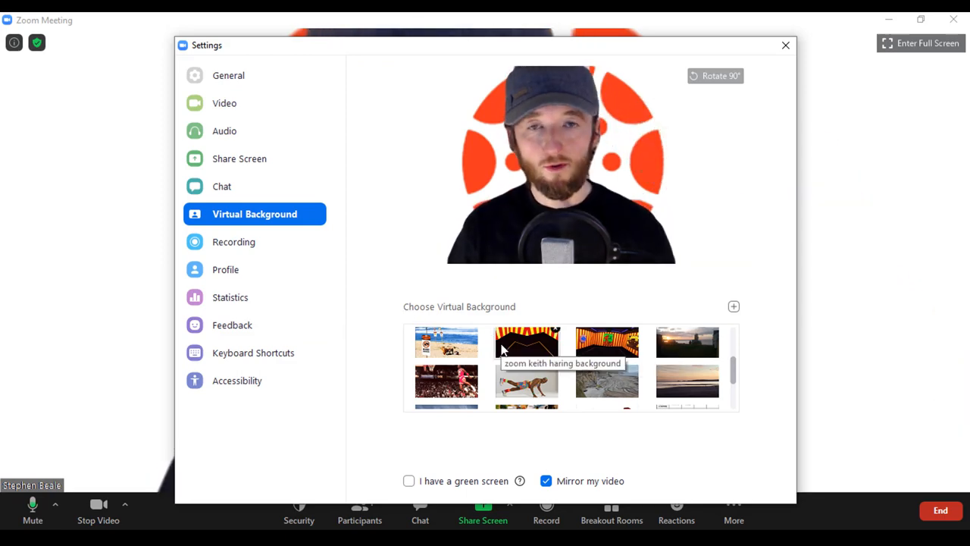
mouse_move(606, 353)
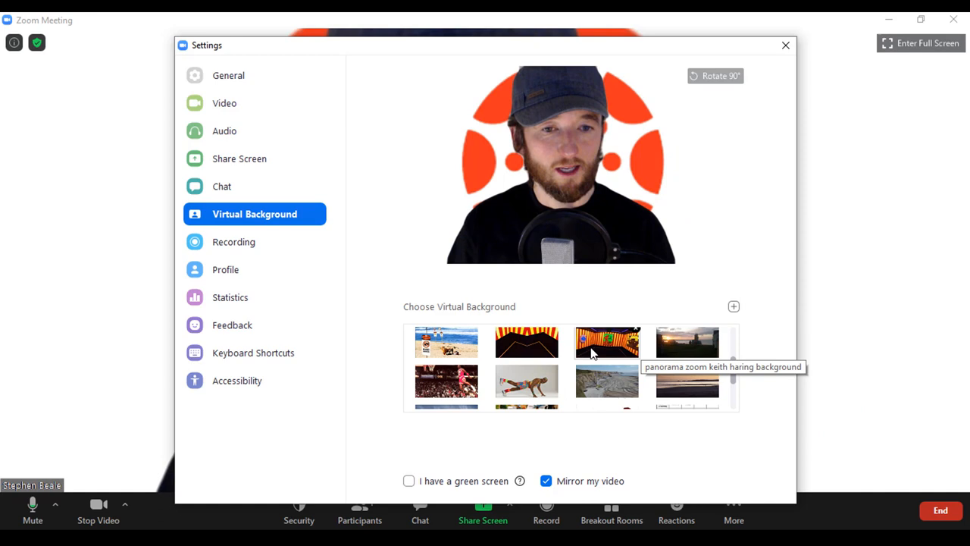
mouse_move(687, 381)
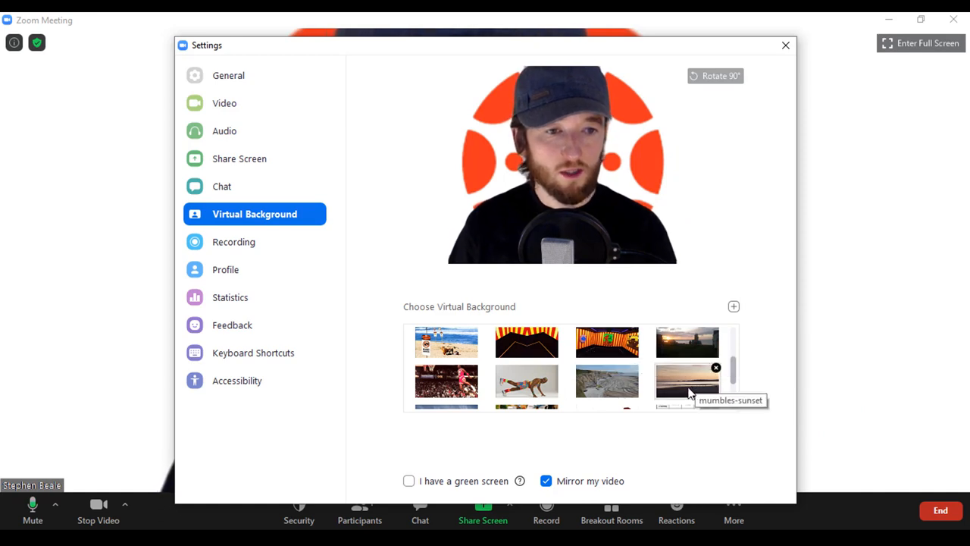
mouse_move(449, 478)
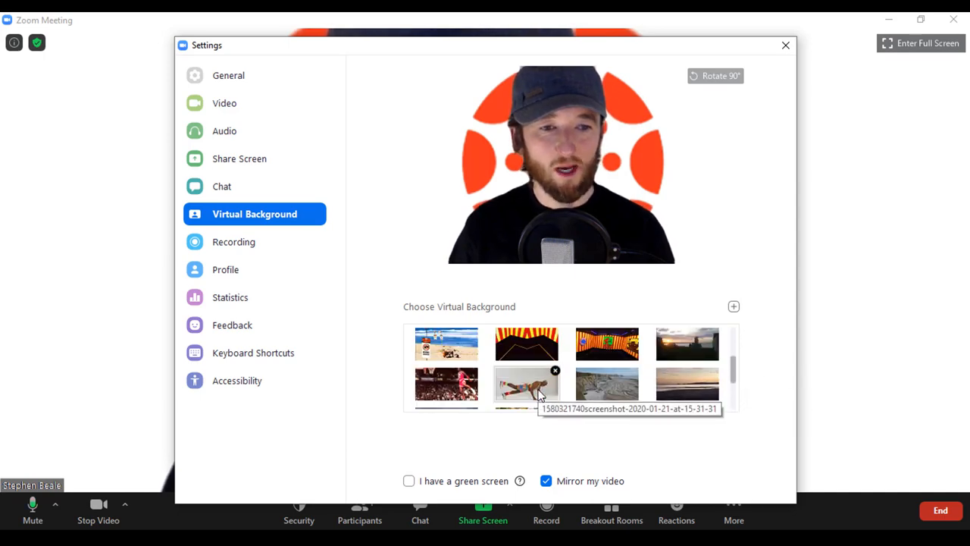
left_click(446, 346)
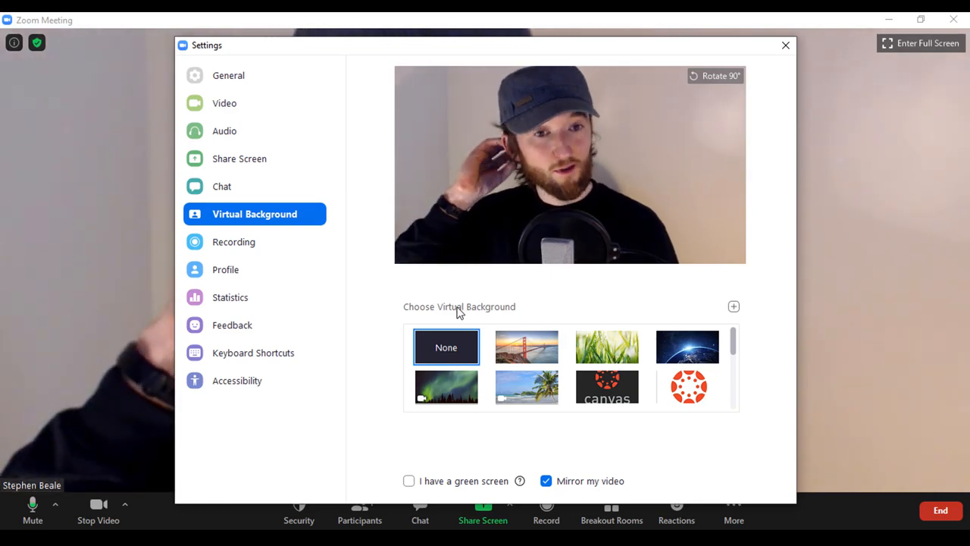
mouse_move(606, 387)
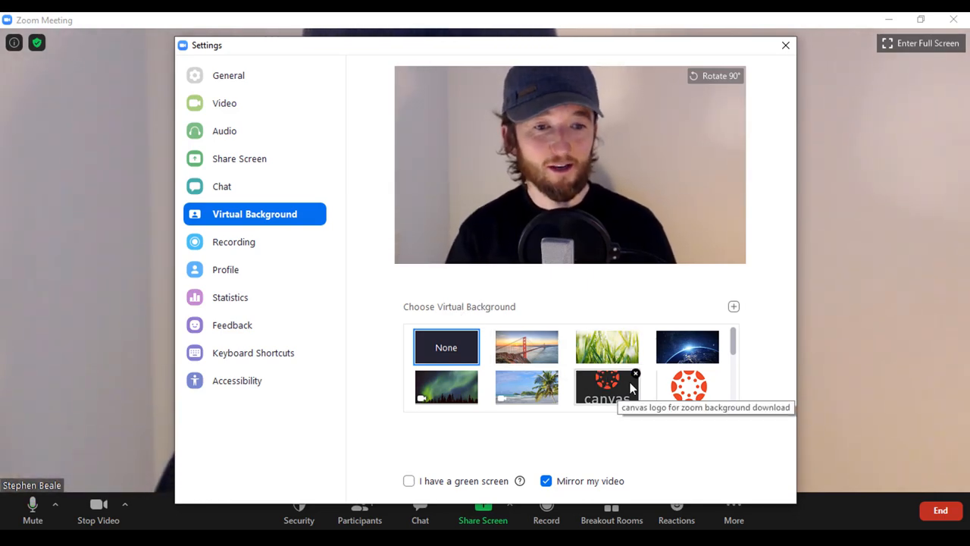
left_click(687, 386)
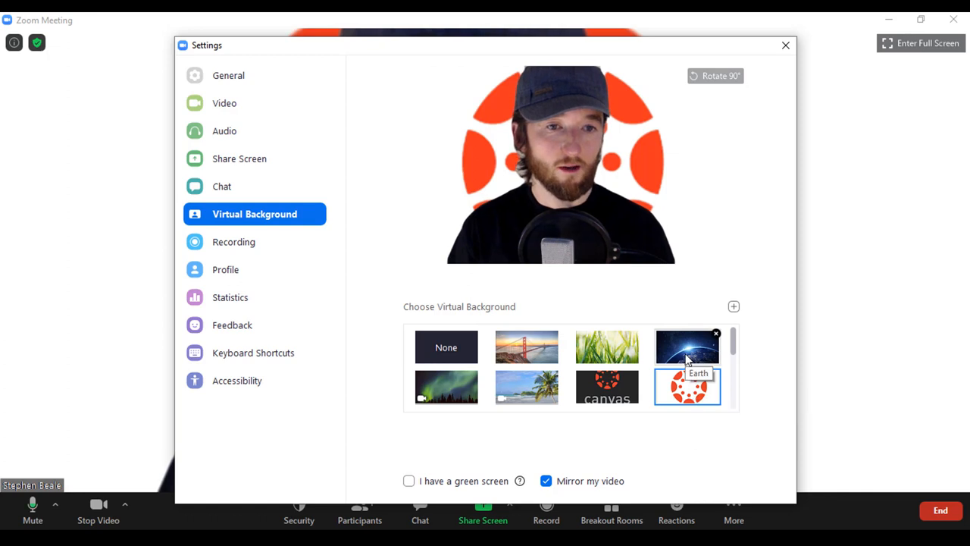
left_click(687, 346)
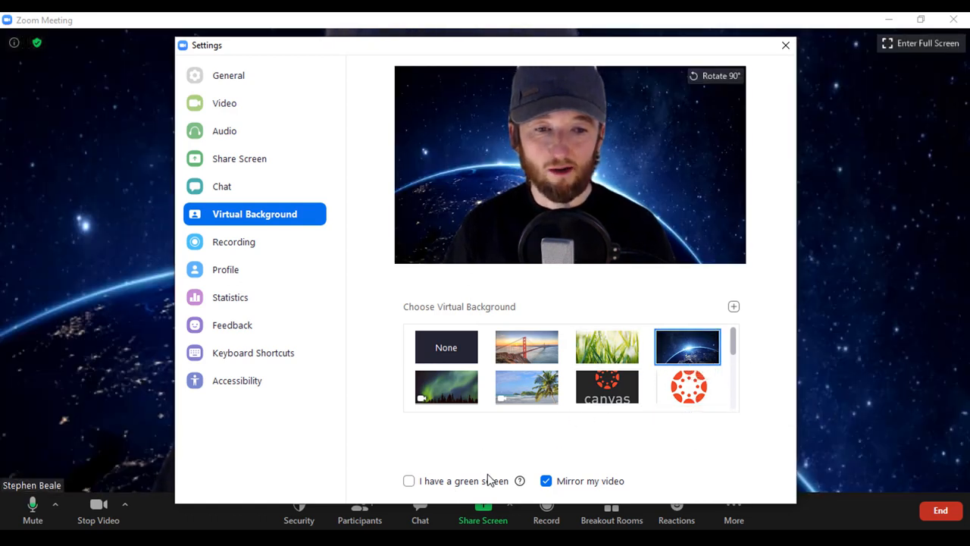
mouse_move(225, 132)
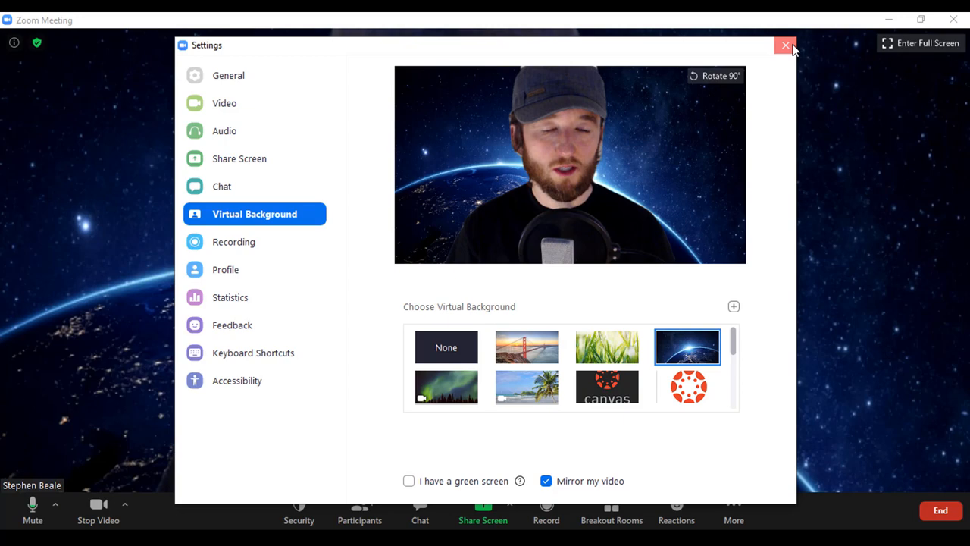
left_click(786, 45)
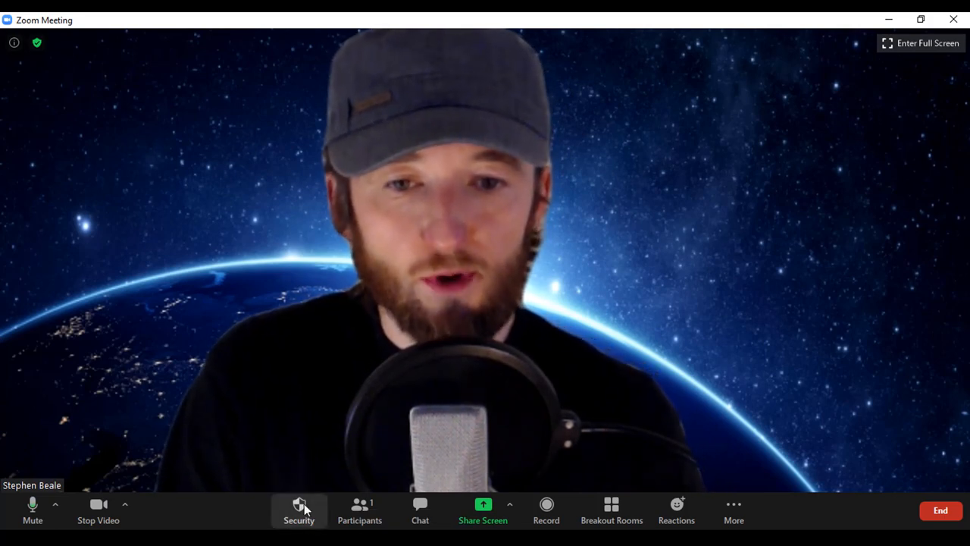
Open the Participants panel showing the host as the only attendee
left_click(359, 510)
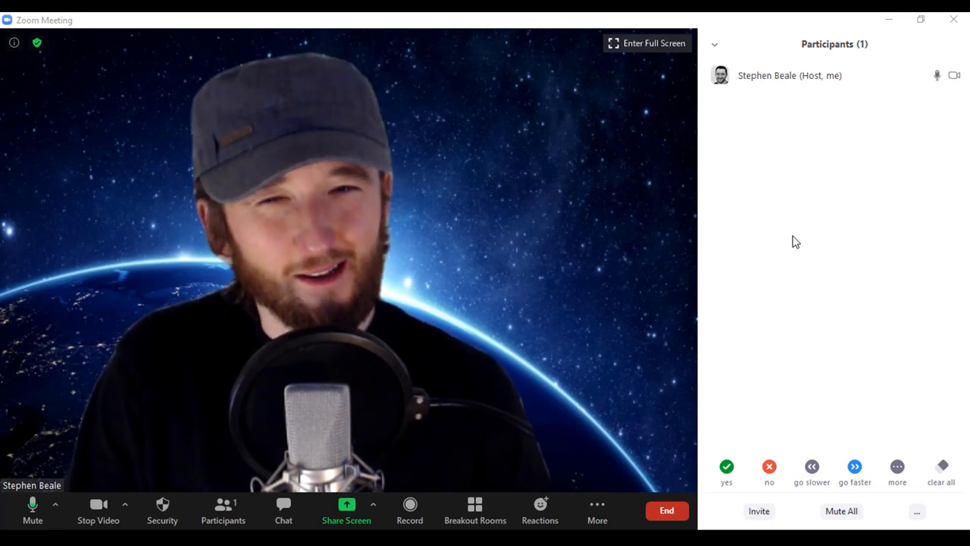
mouse_move(825, 202)
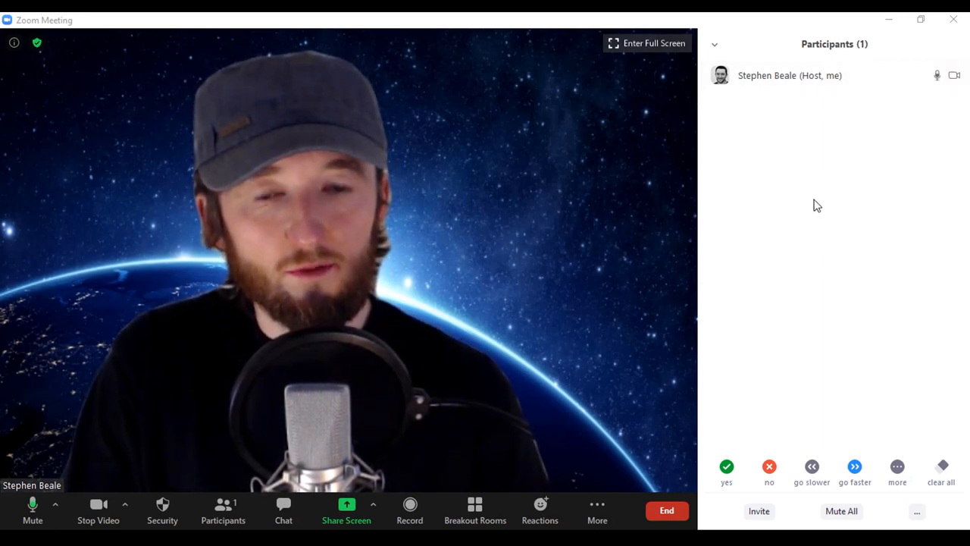
mouse_move(448, 81)
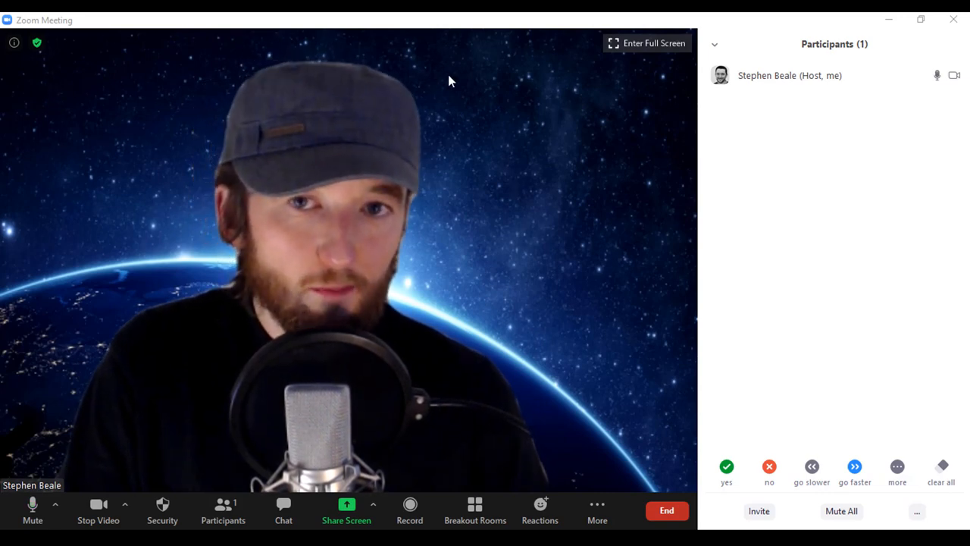
mouse_move(394, 137)
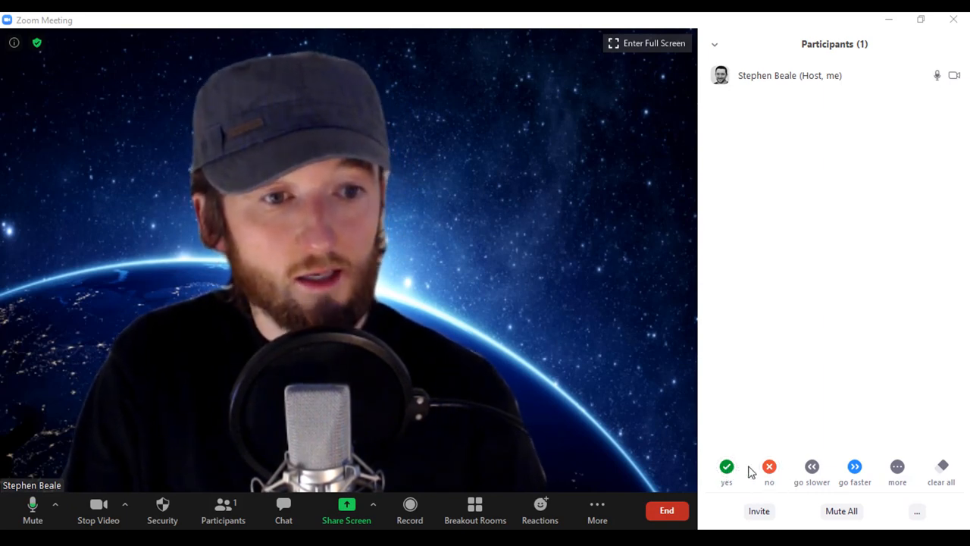
left_click(897, 466)
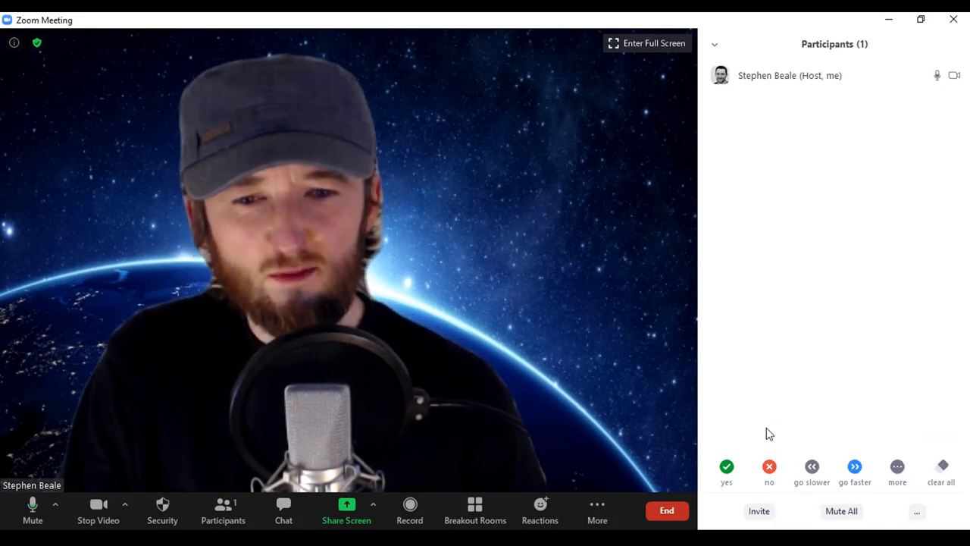
mouse_move(783, 353)
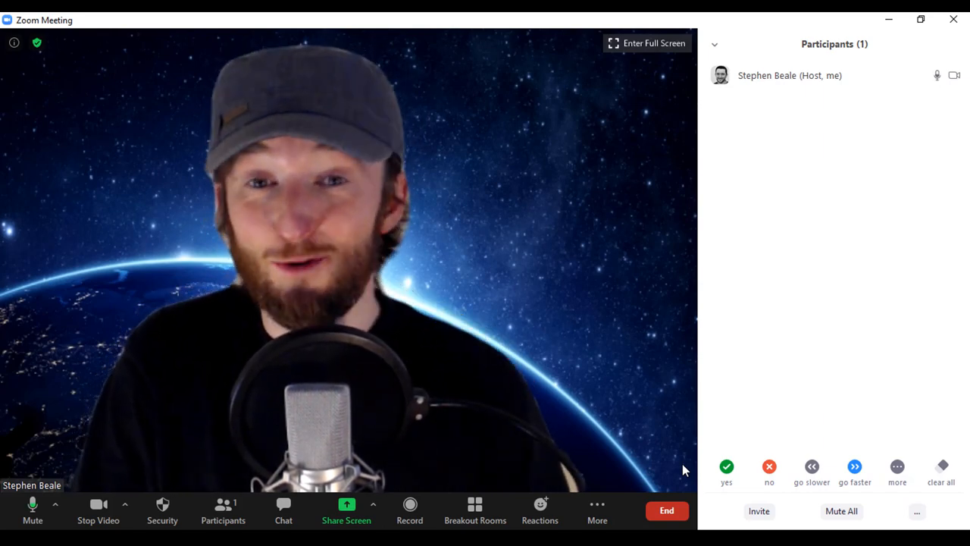
mouse_move(676, 435)
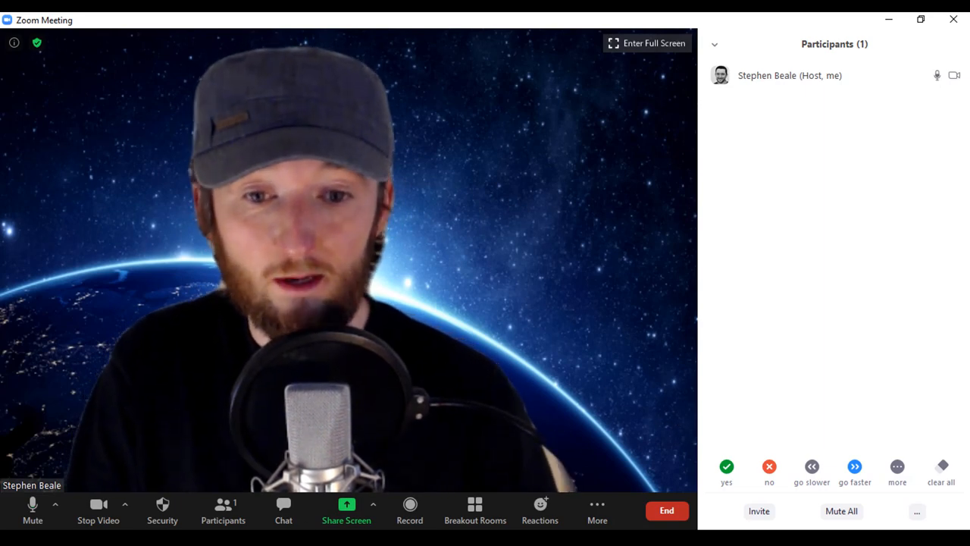
mouse_move(283, 510)
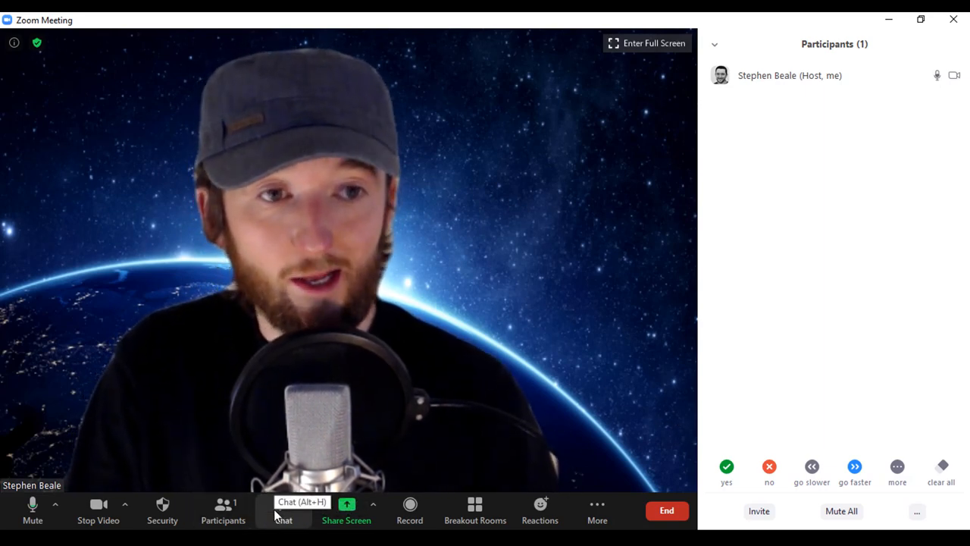
Send 'This is a chat message' to everyone in group chat
left_click(283, 510)
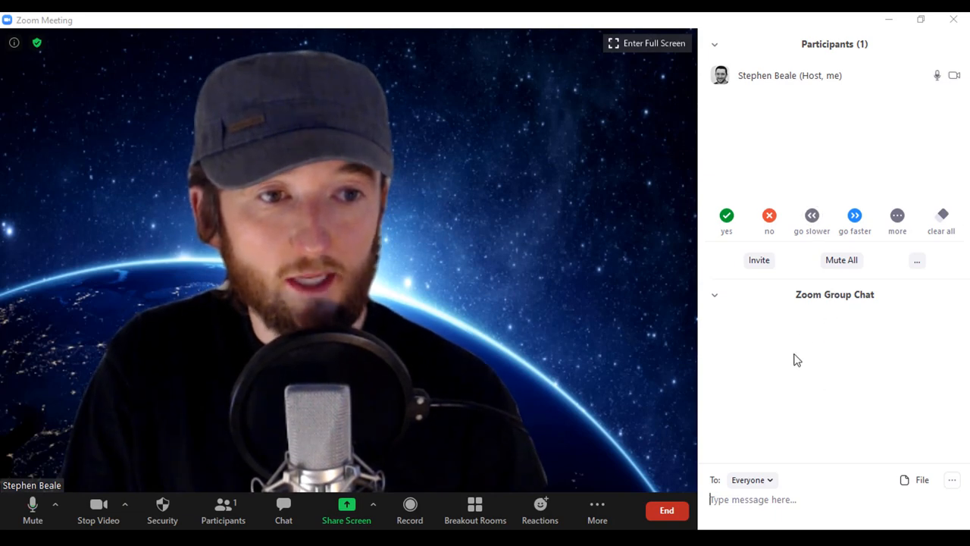
type("This is a chat me")
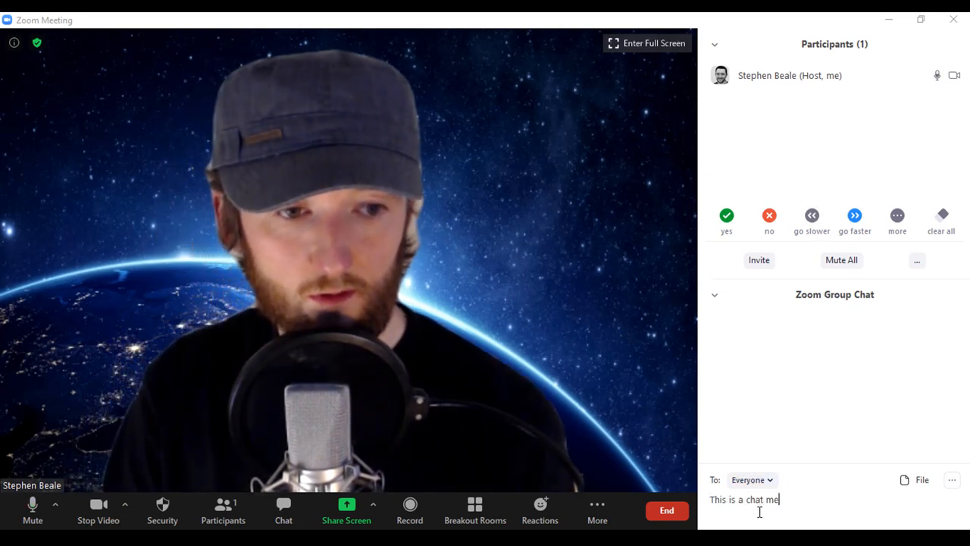
key("enter")
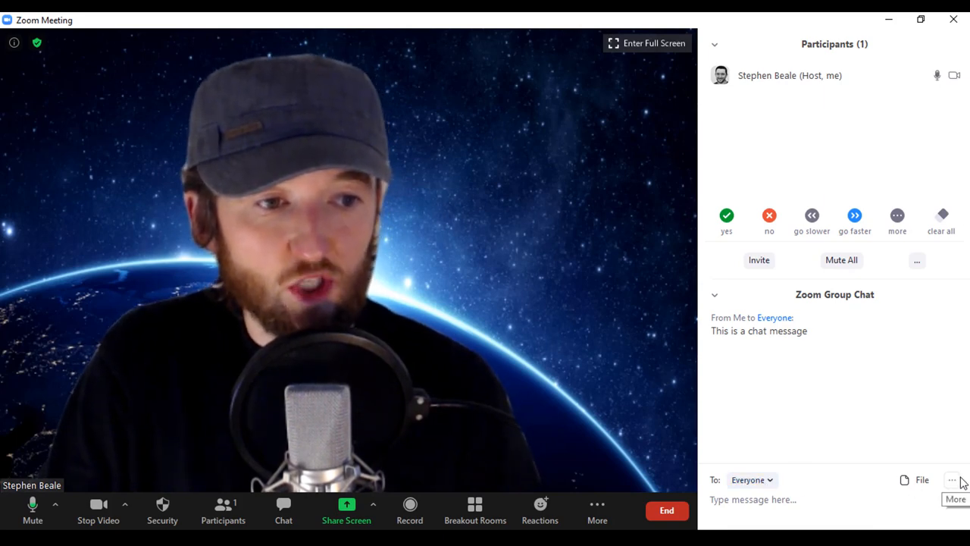
left_click(952, 480)
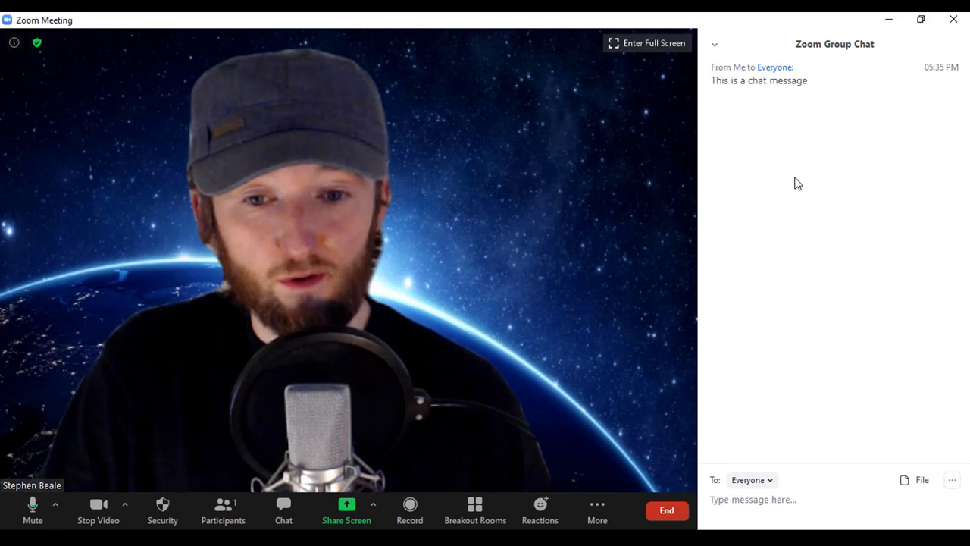
mouse_move(713, 271)
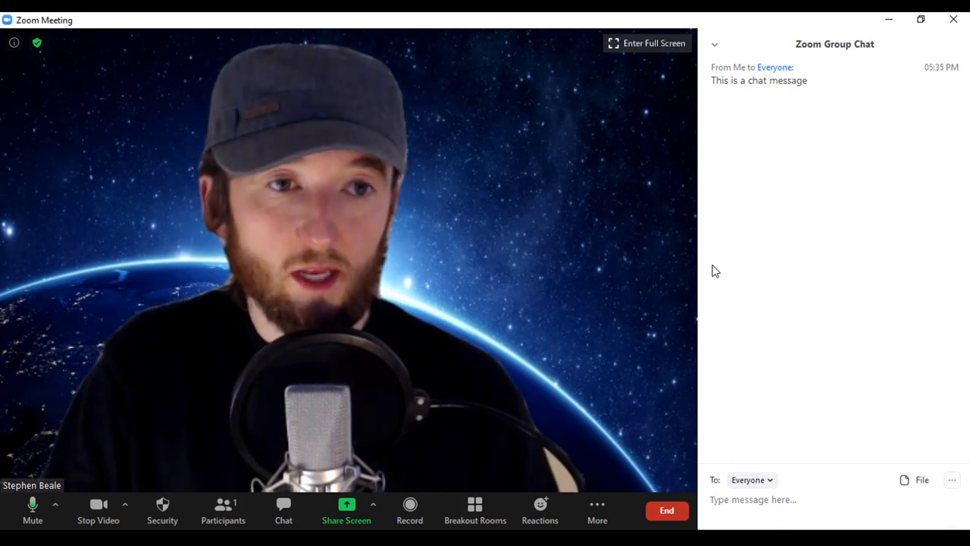
mouse_move(631, 207)
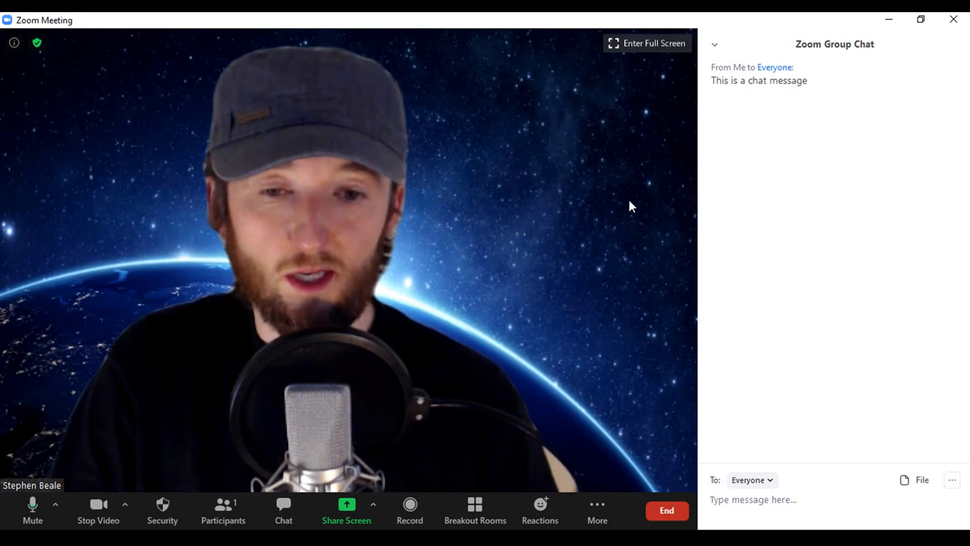
Close the chat, then reopen the Group Chat panel showing the sent message
left_click(283, 512)
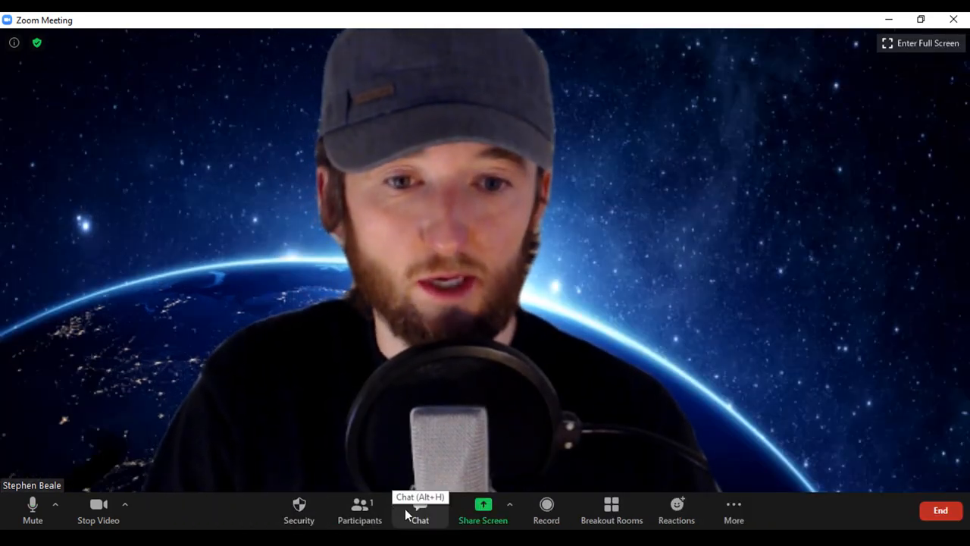
left_click(360, 511)
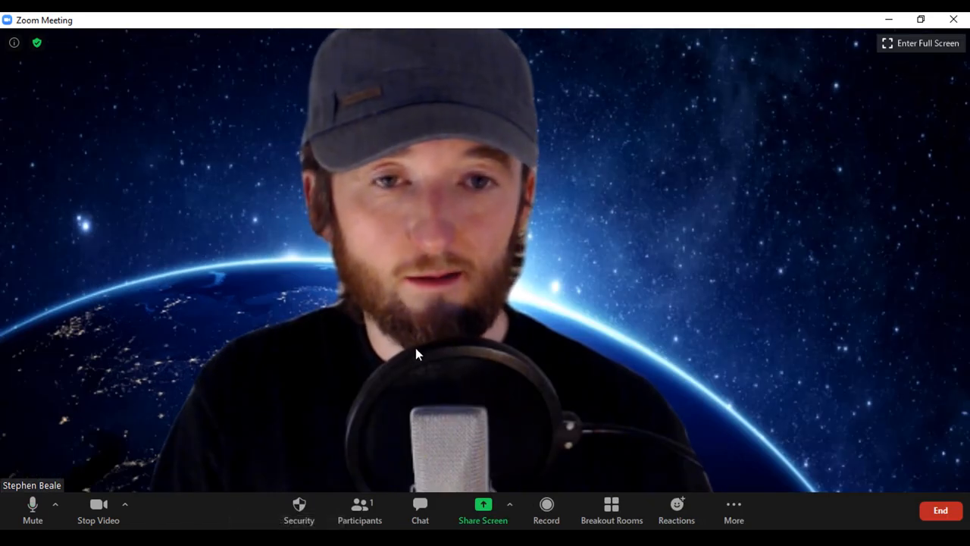
mouse_move(423, 469)
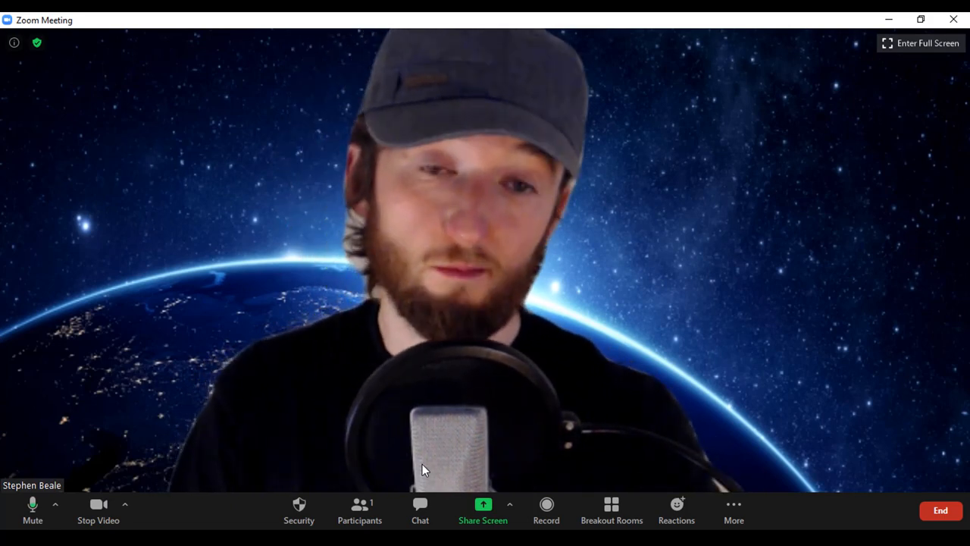
mouse_move(420, 508)
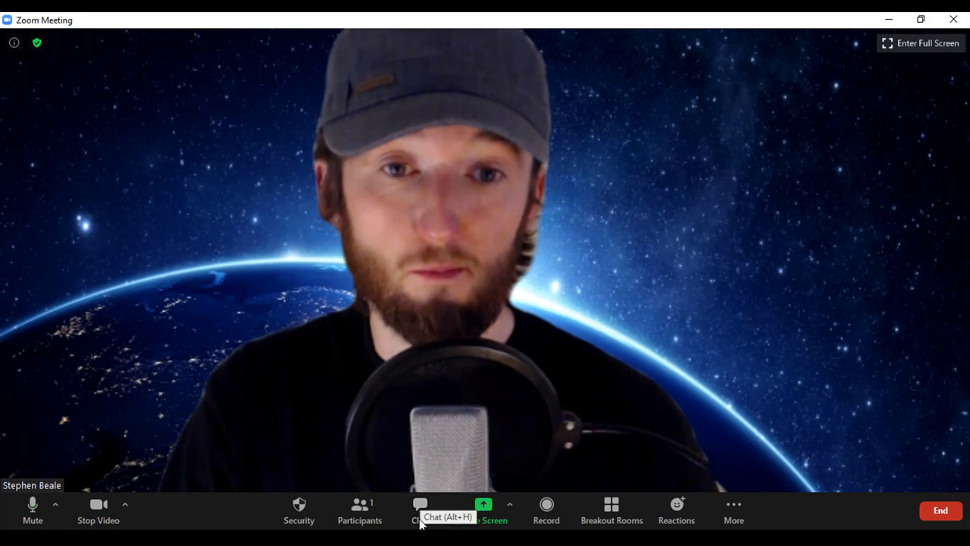
left_click(420, 508)
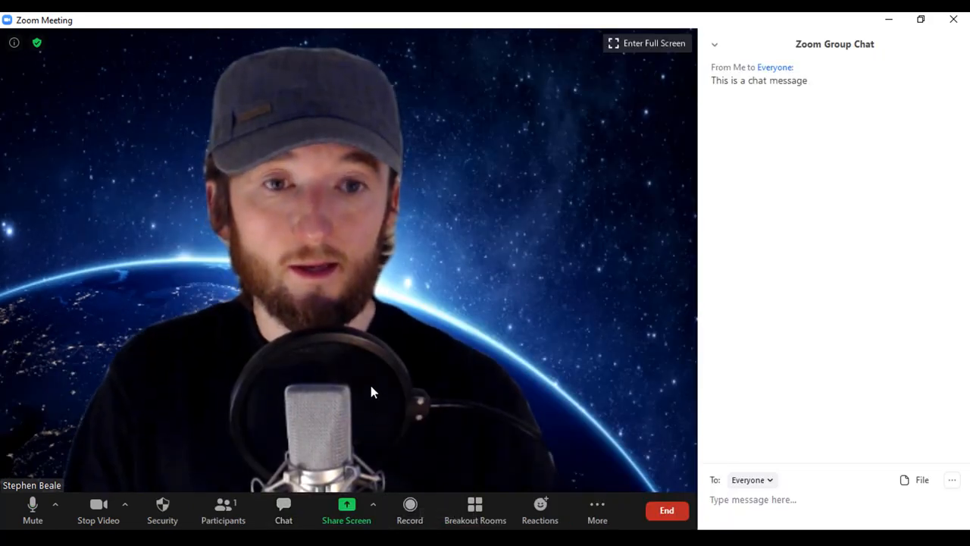
mouse_move(347, 510)
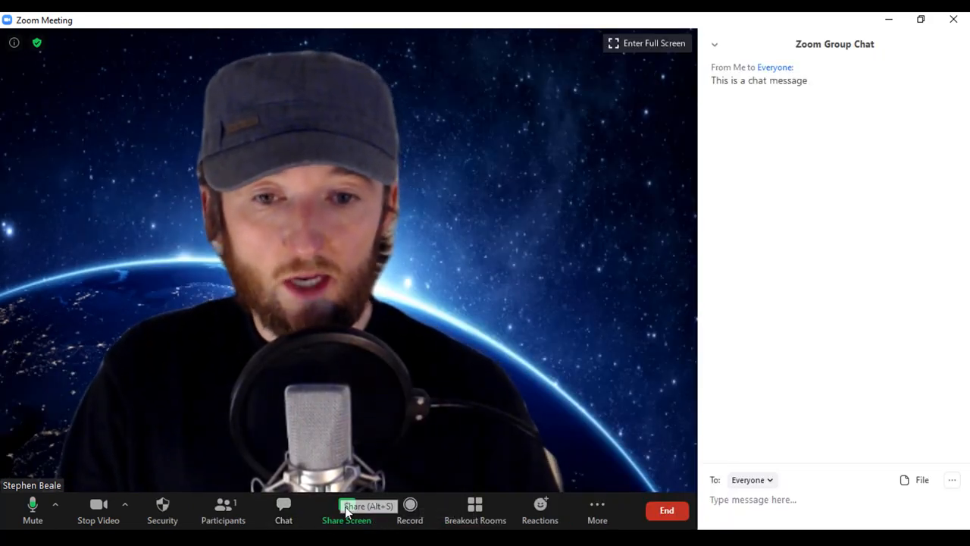
Select Screen 1 in the Share Screen dialog
left_click(346, 511)
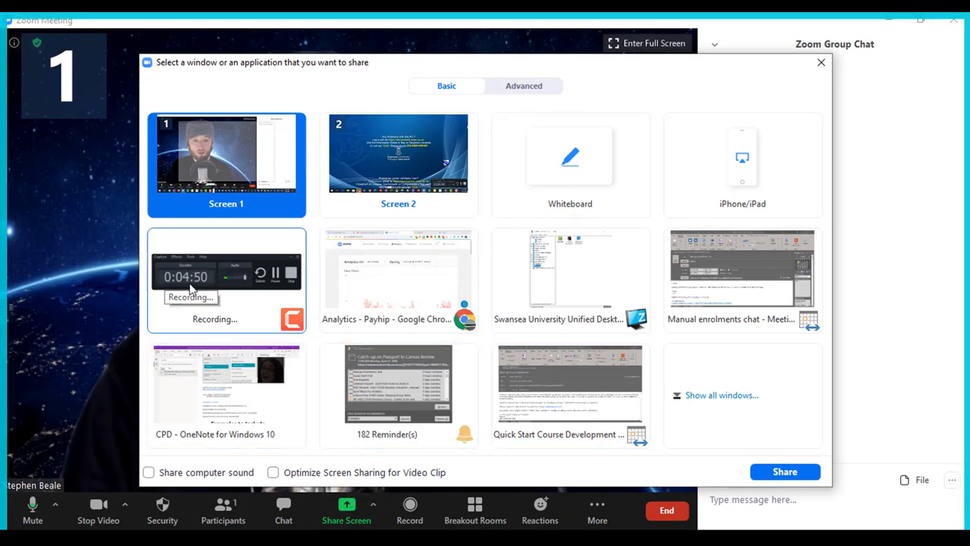
mouse_move(705, 259)
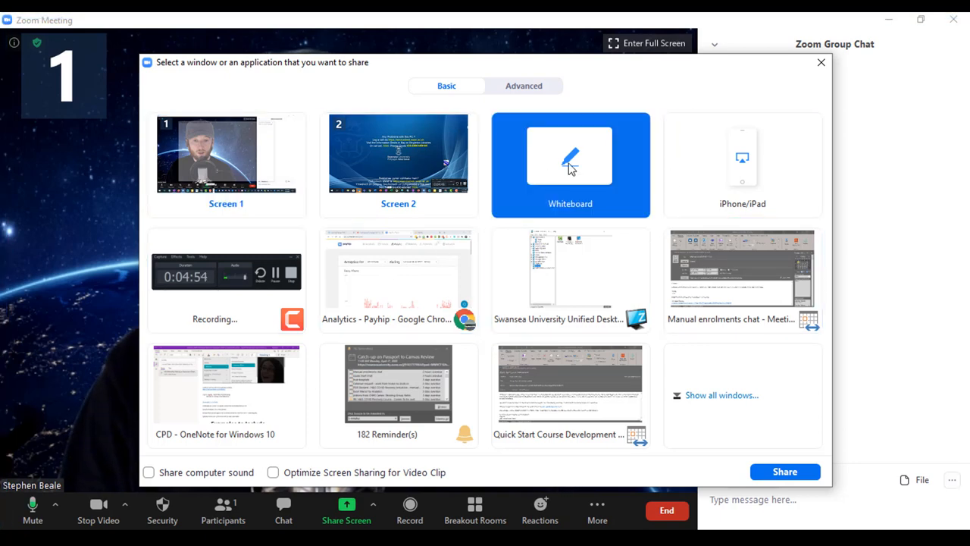
mouse_move(692, 158)
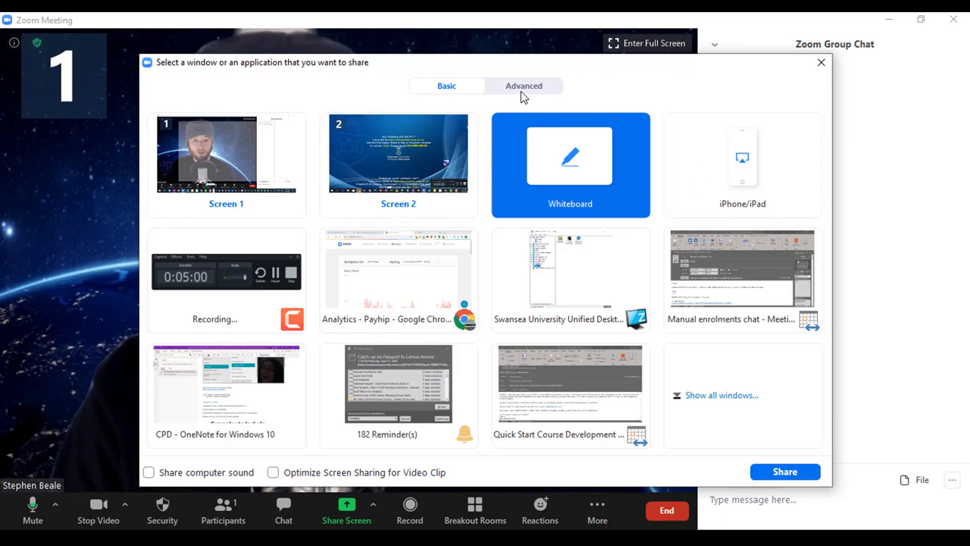
left_click(226, 156)
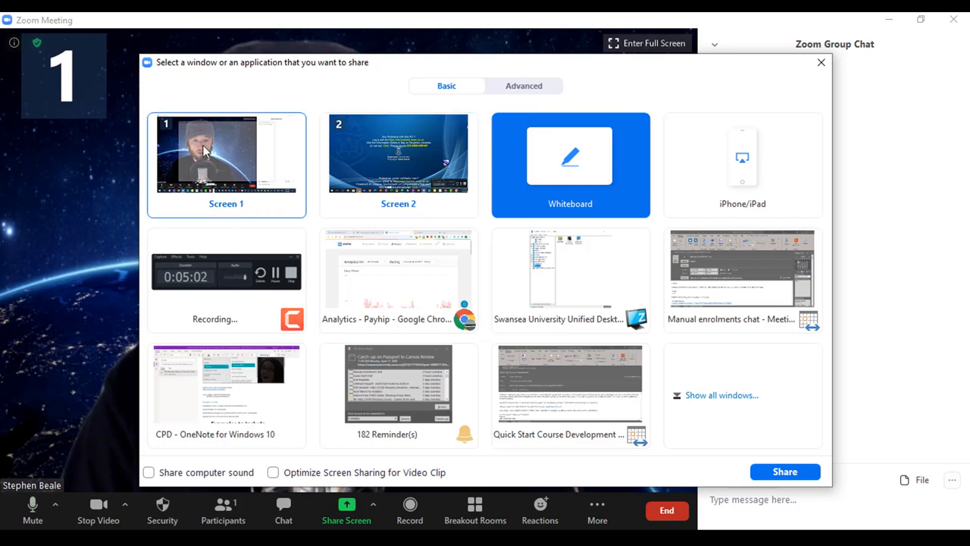
mouse_move(225, 150)
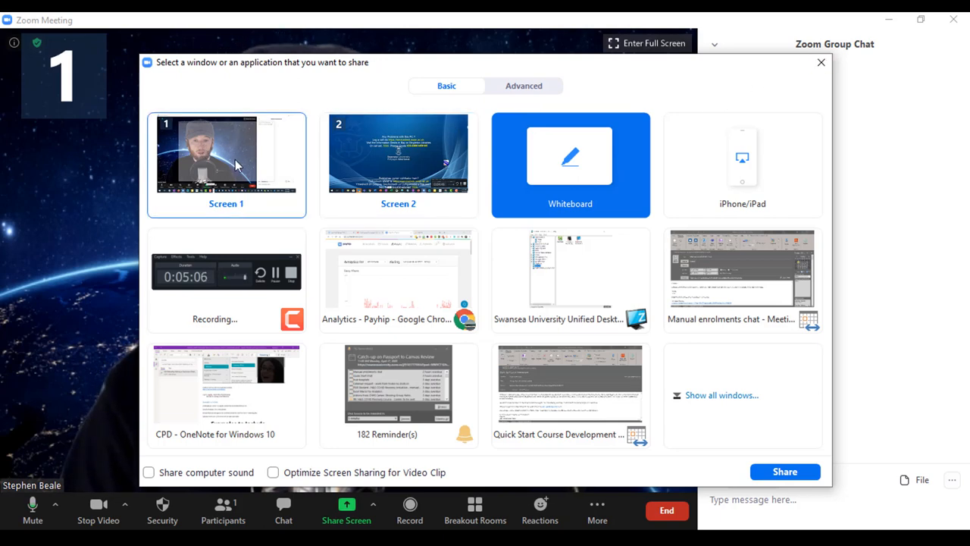
left_click(226, 164)
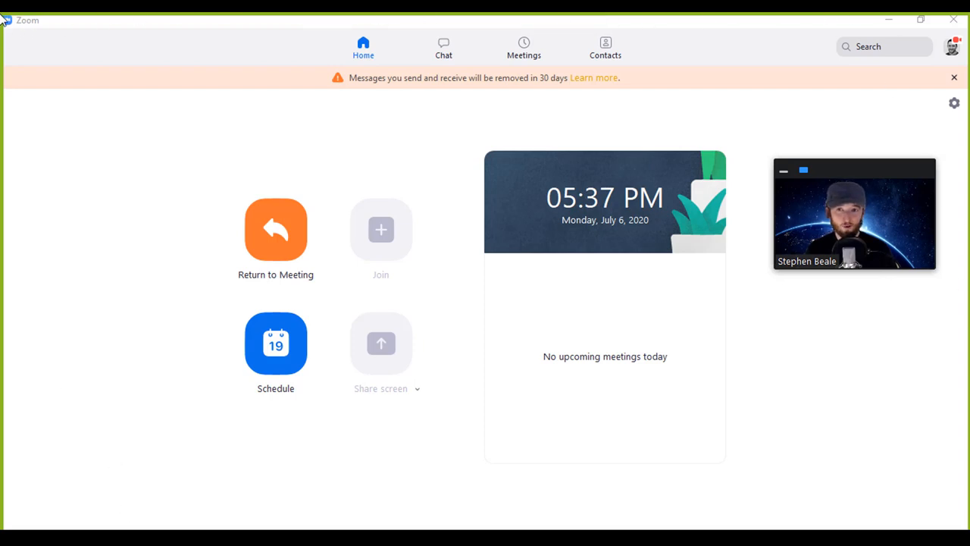
mouse_move(761, 338)
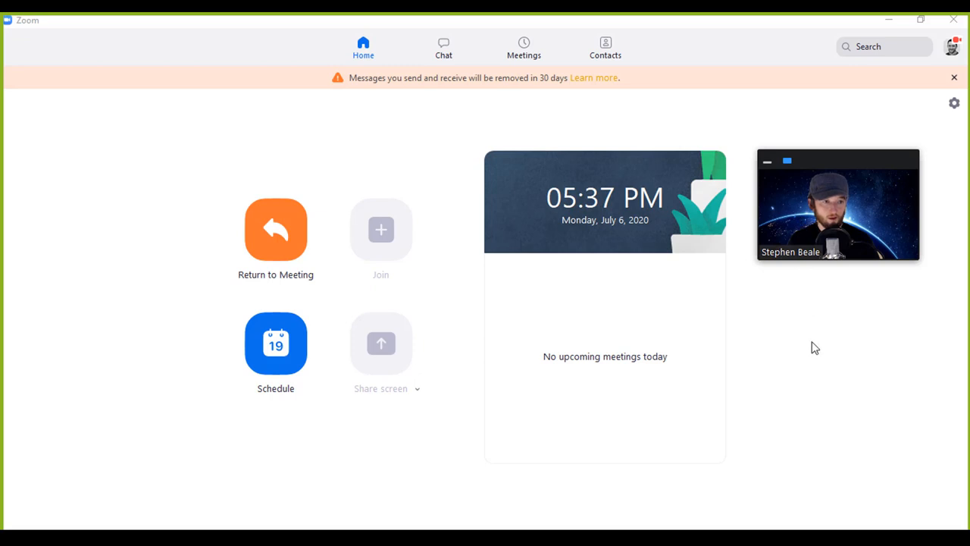
mouse_move(802, 351)
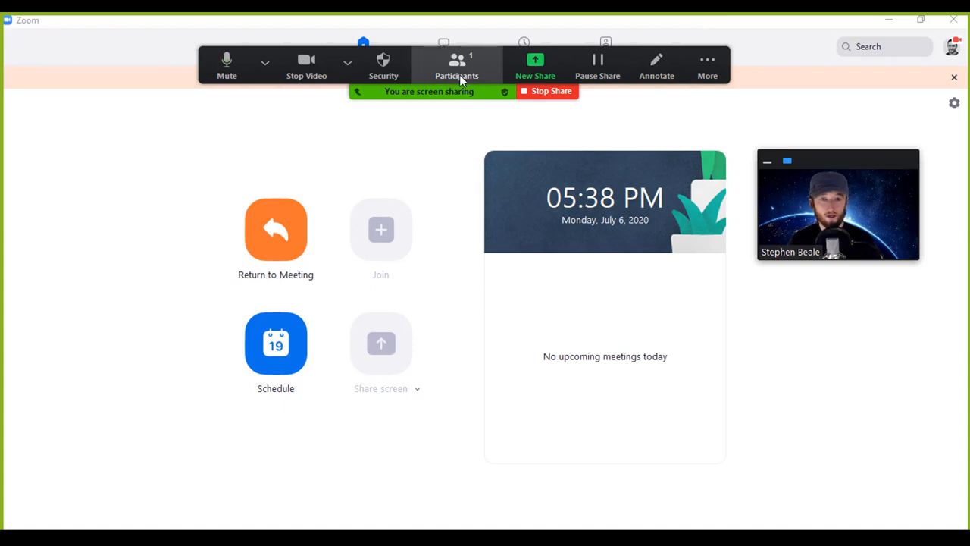
Move the floating share toolbar to the top of the screen
left_click(264, 63)
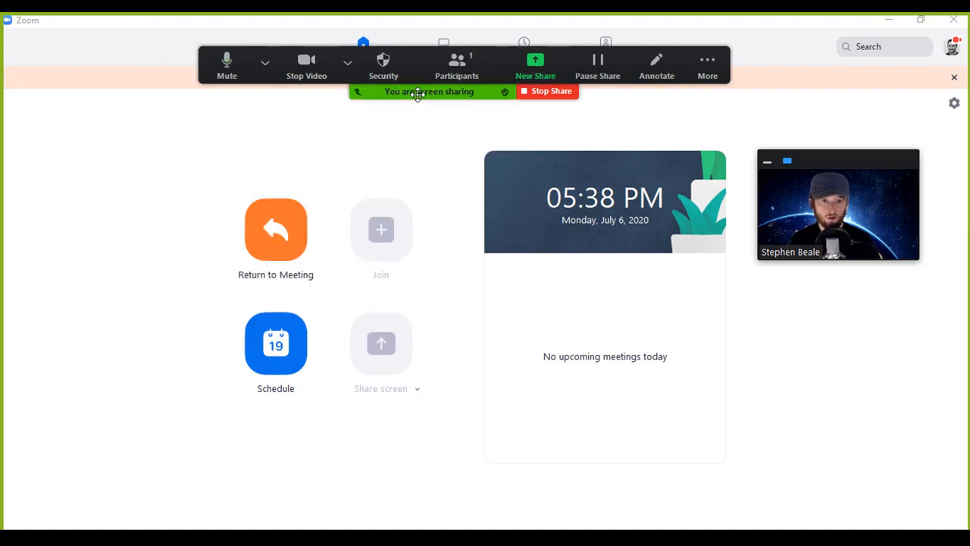
mouse_move(551, 99)
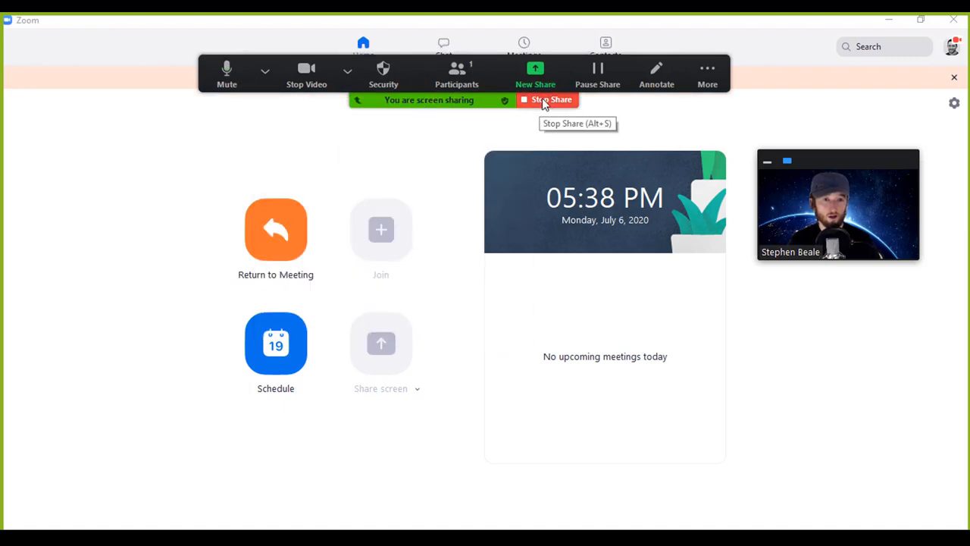
mouse_move(656, 72)
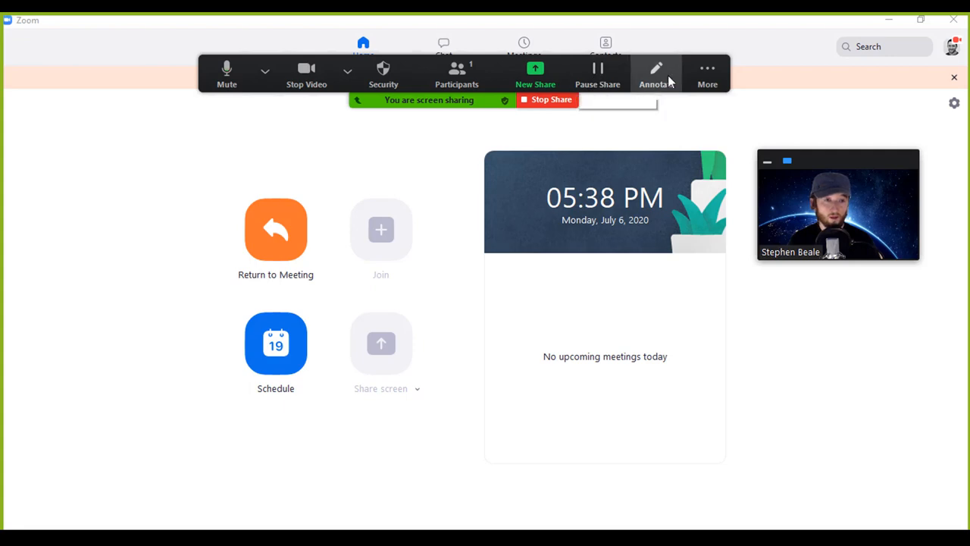
Annotate the shared screen with a blue pen scribble above 'No upcoming meetings today'
left_click(655, 74)
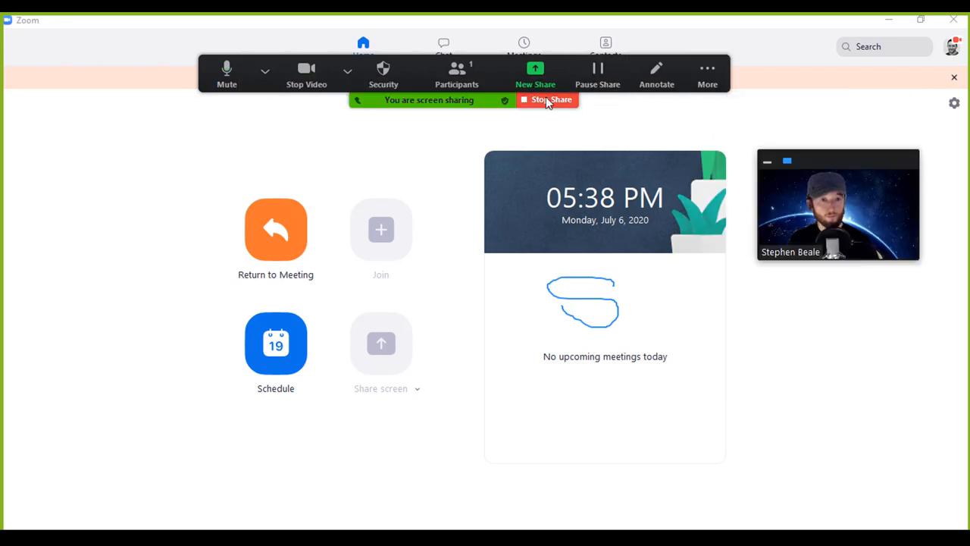
Open the group chat window, then the Create Breakout Rooms dialog from More
left_click(707, 72)
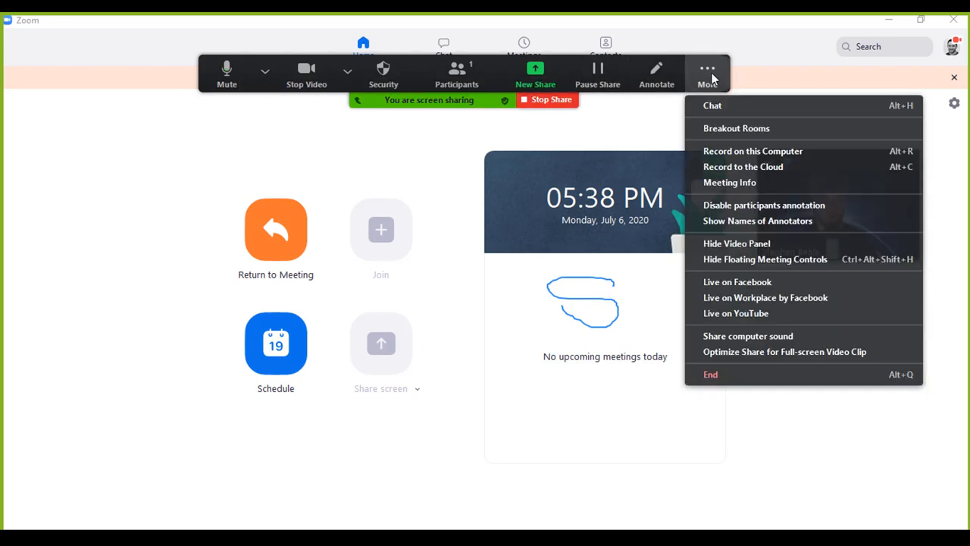
mouse_move(720, 106)
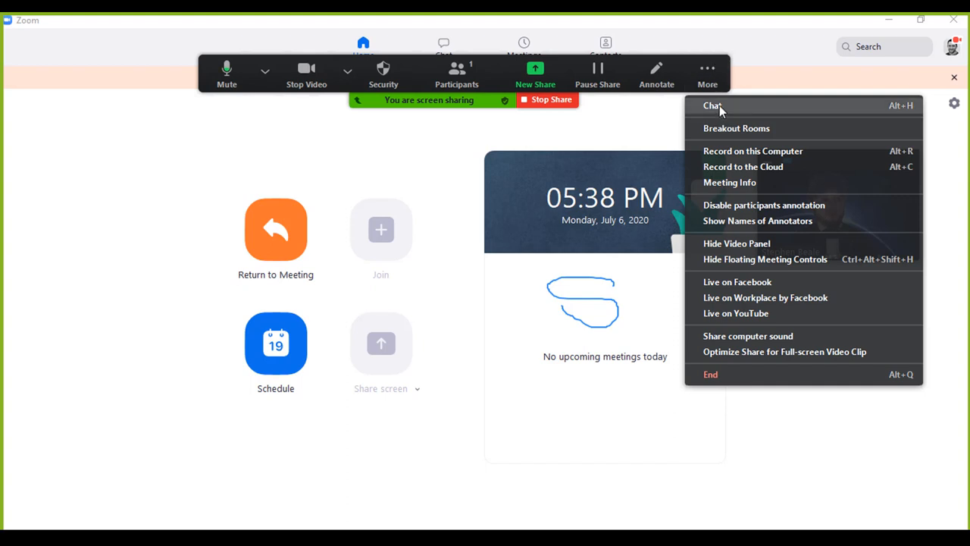
left_click(712, 105)
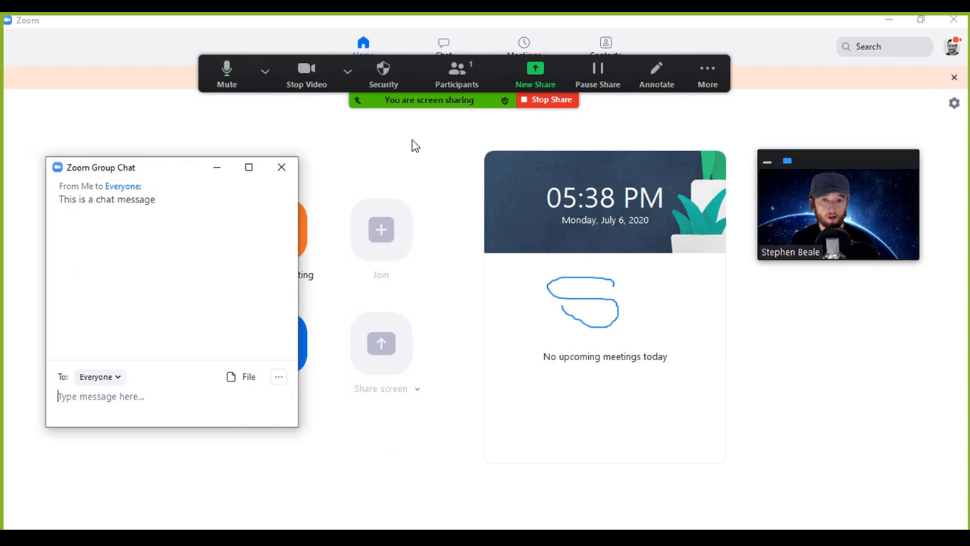
left_click(707, 74)
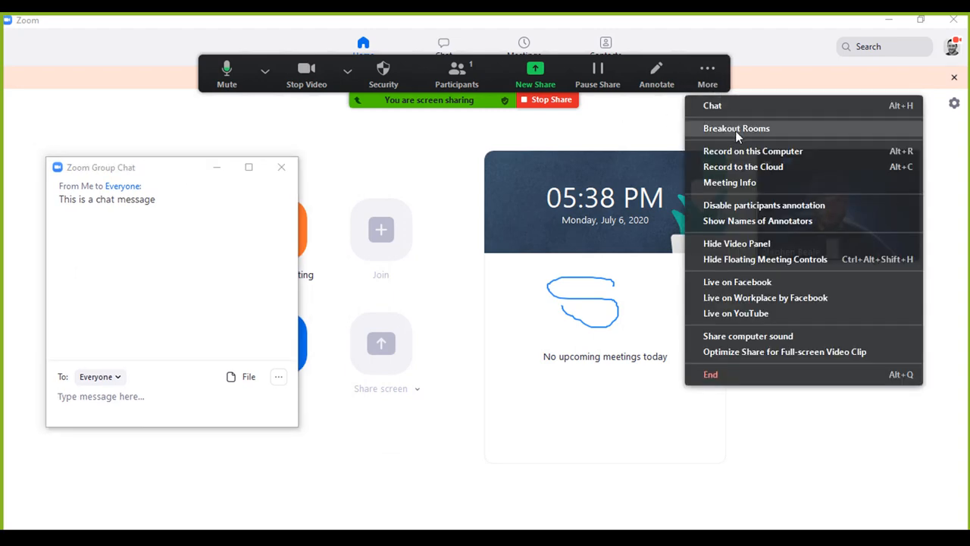
left_click(736, 128)
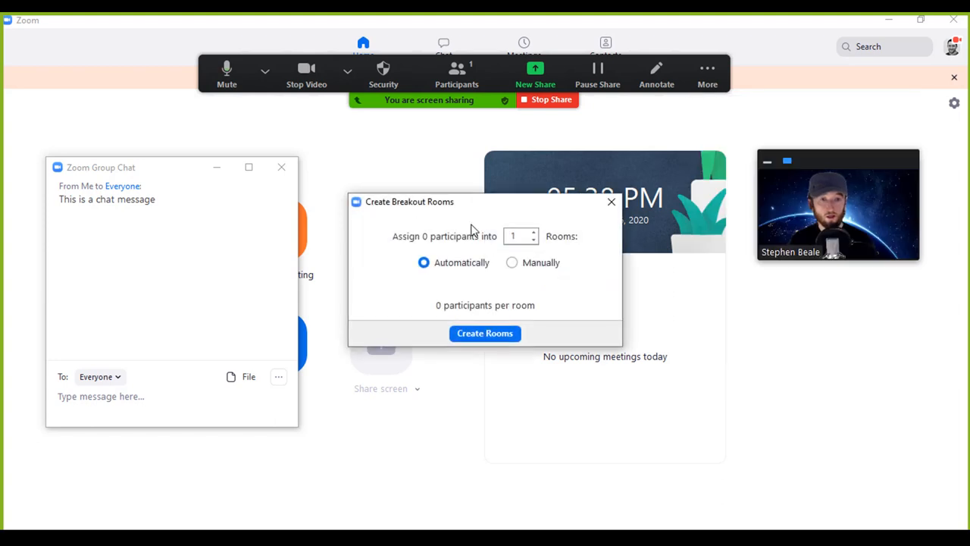
mouse_move(451, 296)
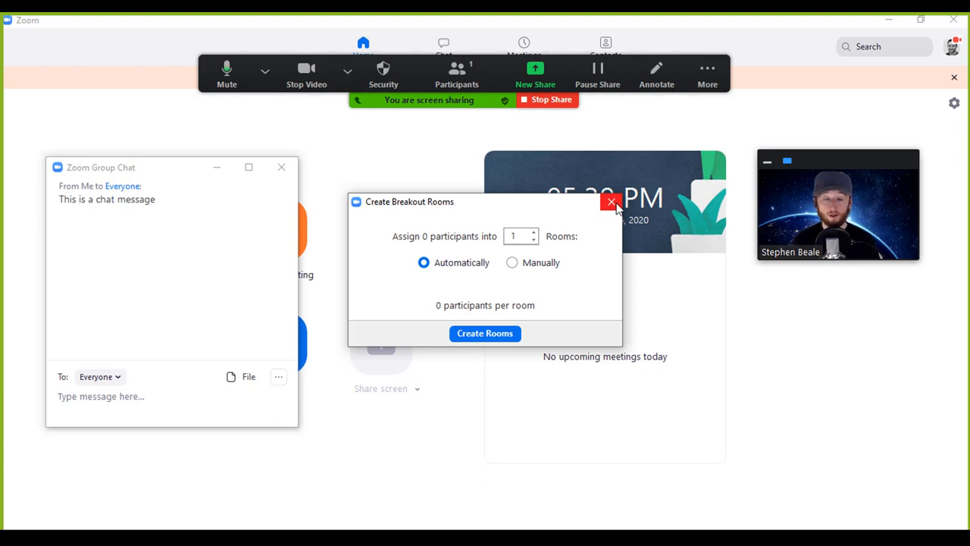
Close the breakout room setup without creating rooms, and close the floating group chat
left_click(611, 202)
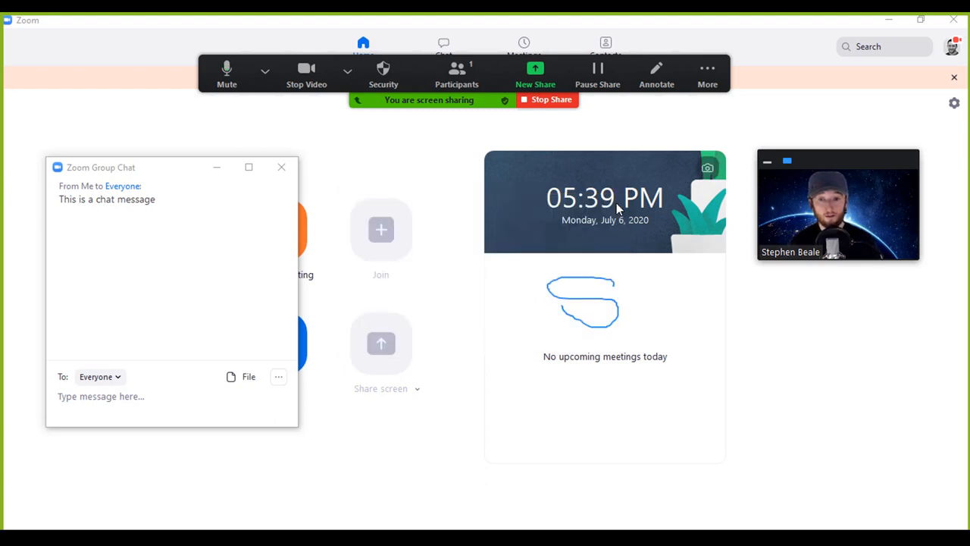
mouse_move(281, 167)
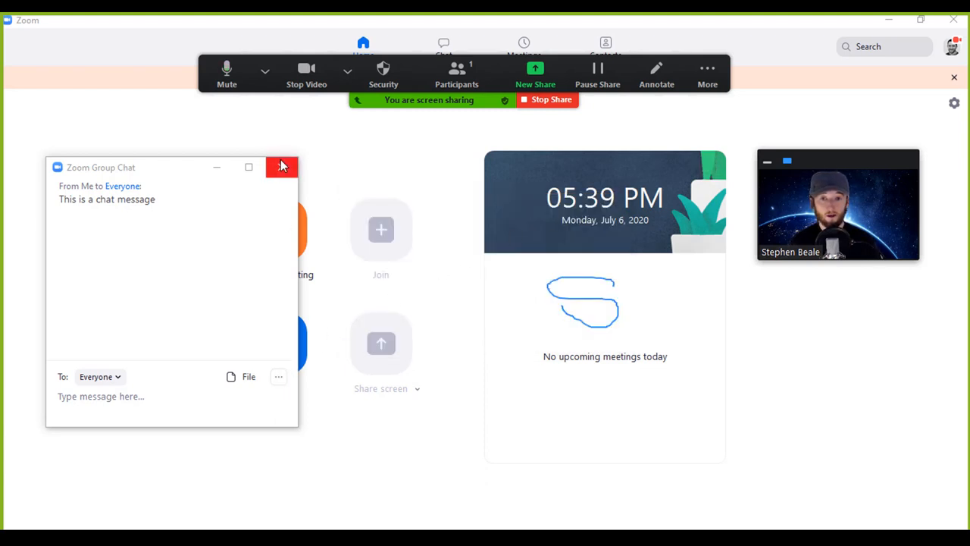
left_click(707, 74)
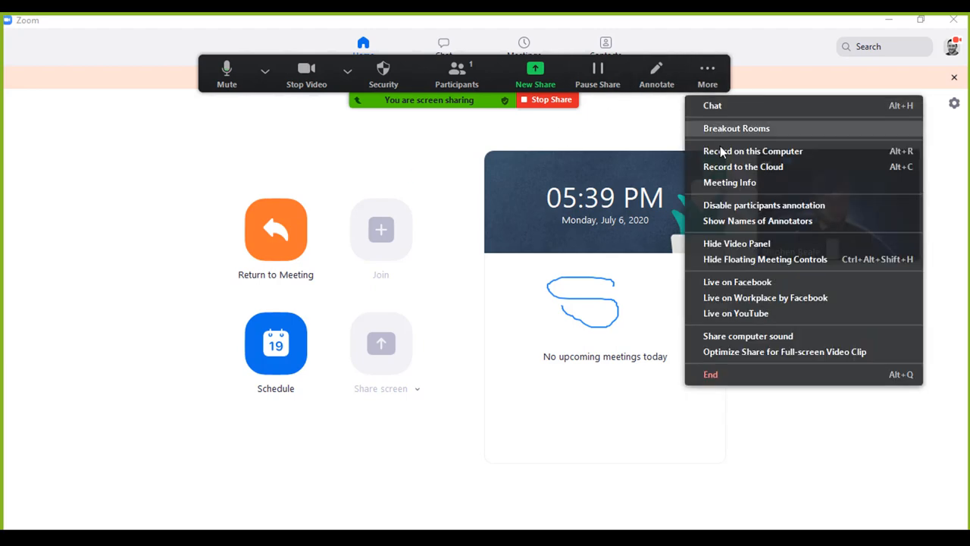
mouse_move(742, 167)
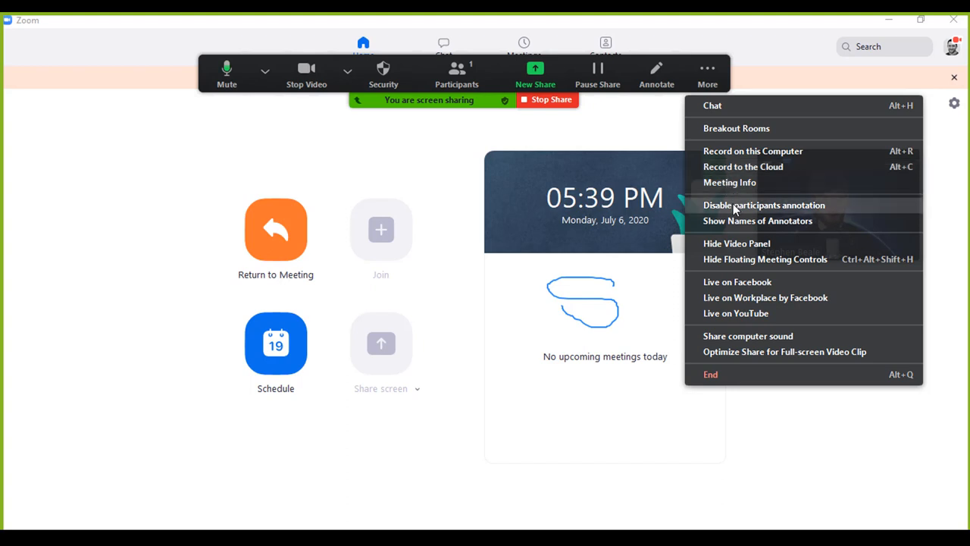
mouse_move(728, 220)
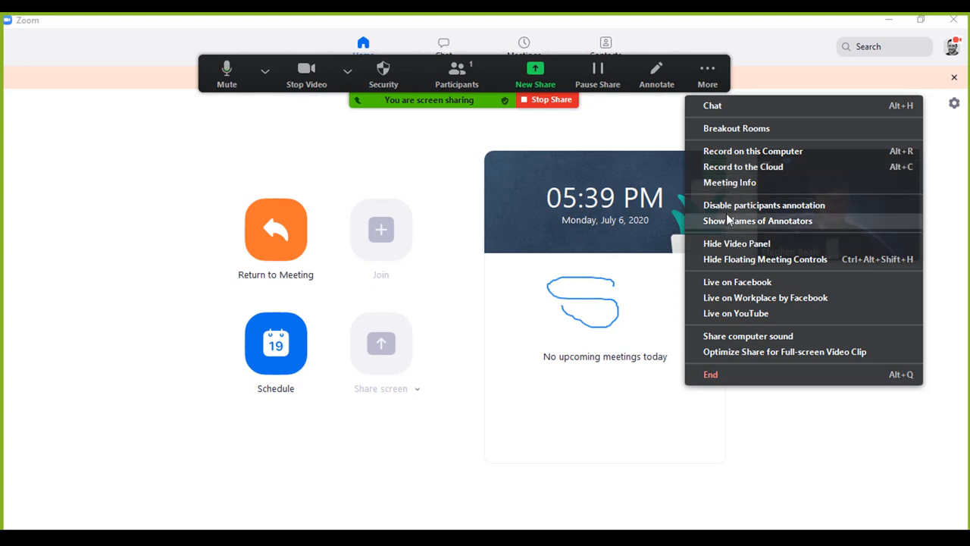
mouse_move(735, 282)
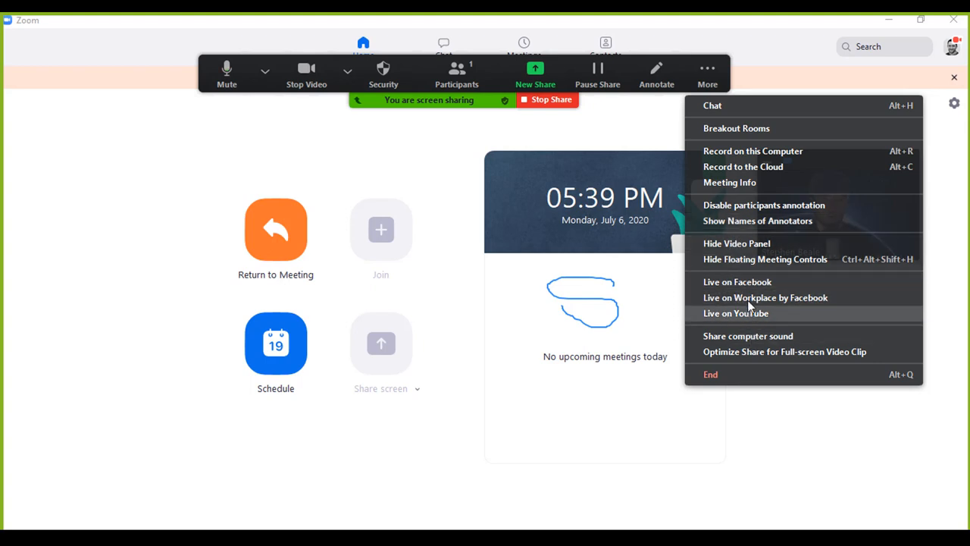
mouse_move(724, 263)
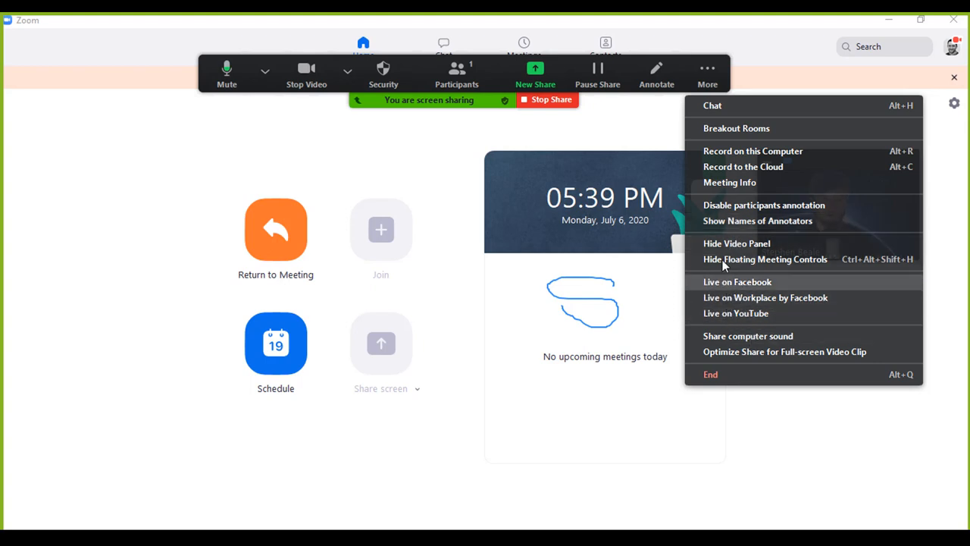
mouse_move(743, 128)
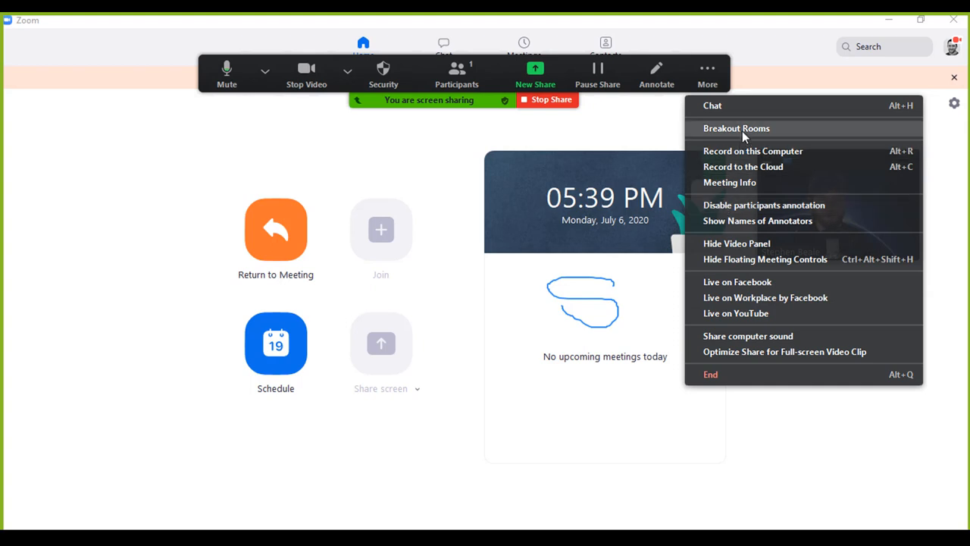
mouse_move(707, 73)
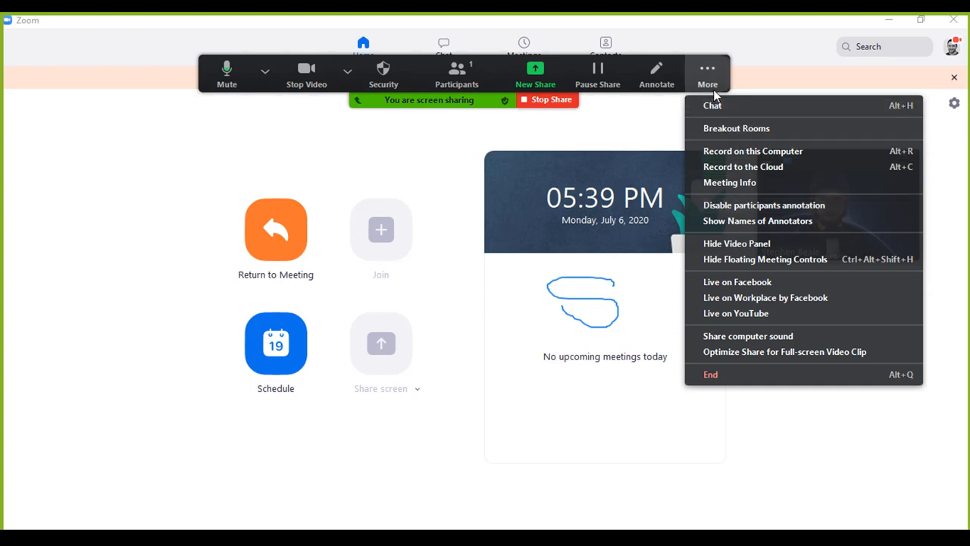
Stop screen sharing, hide the chat panel, and send a clapping reaction
left_click(712, 105)
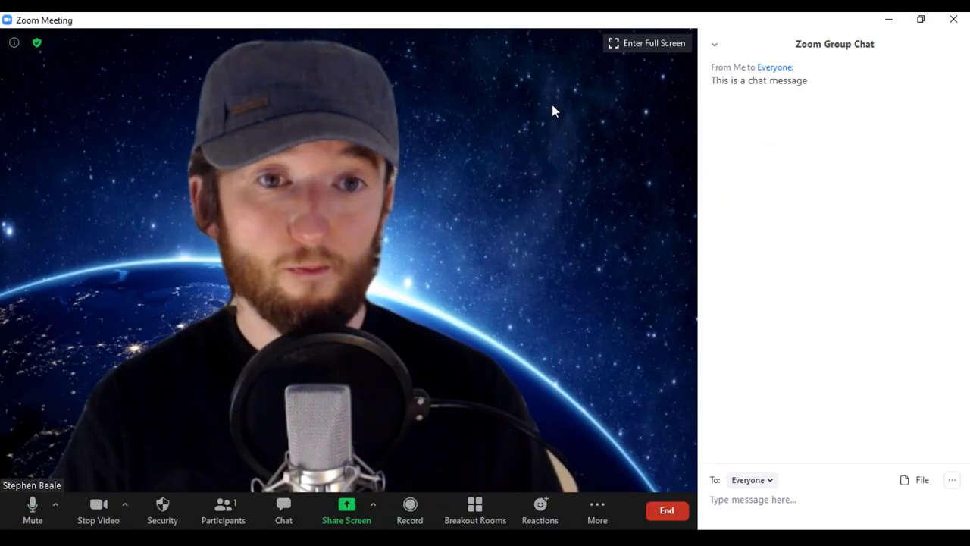
mouse_move(284, 511)
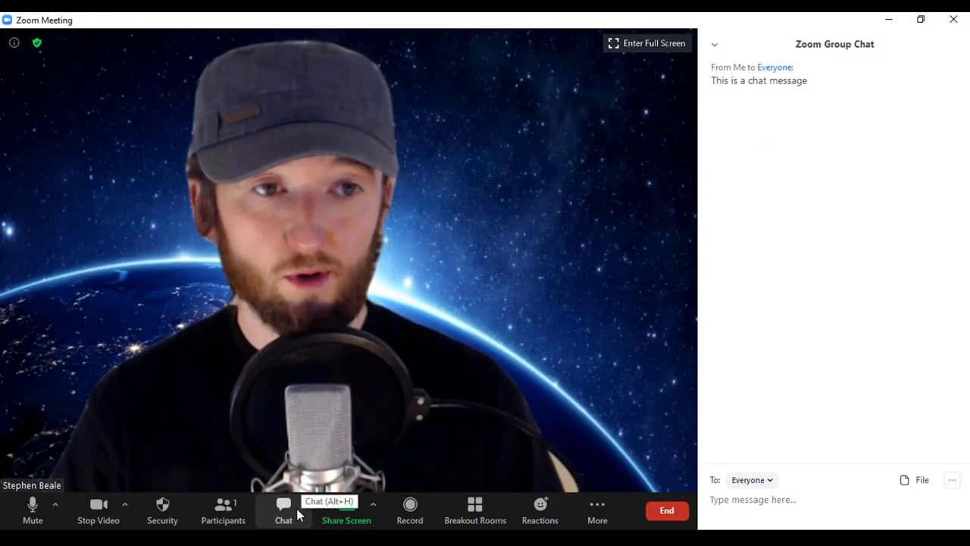
left_click(283, 512)
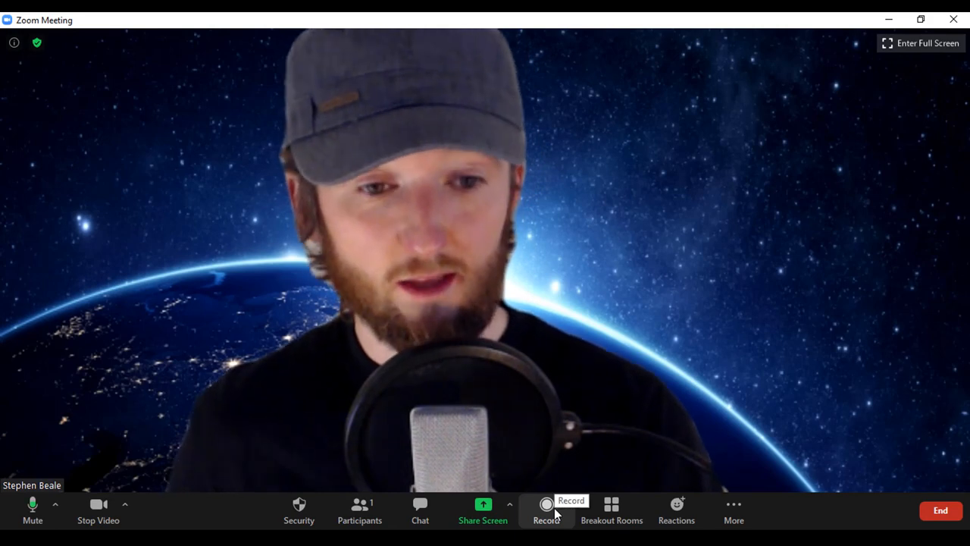
left_click(676, 509)
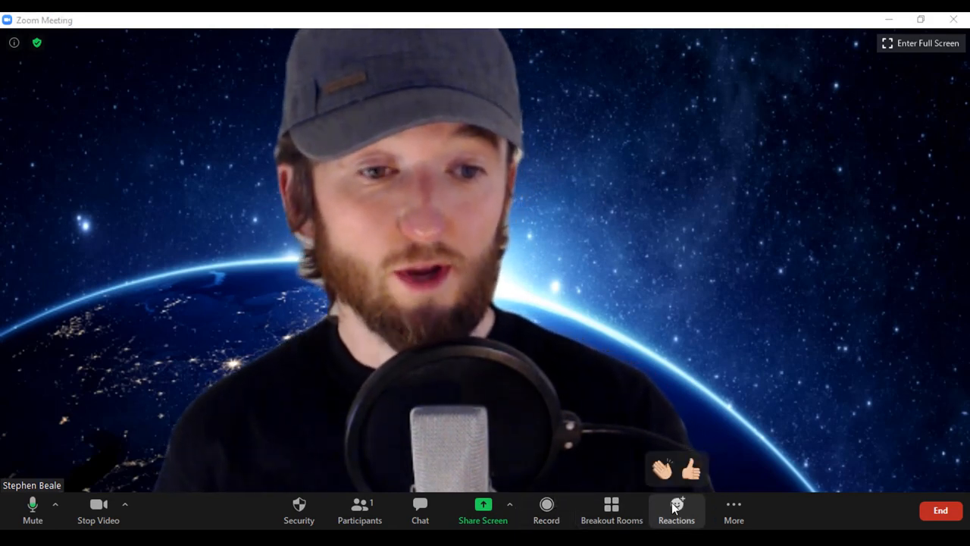
left_click(662, 470)
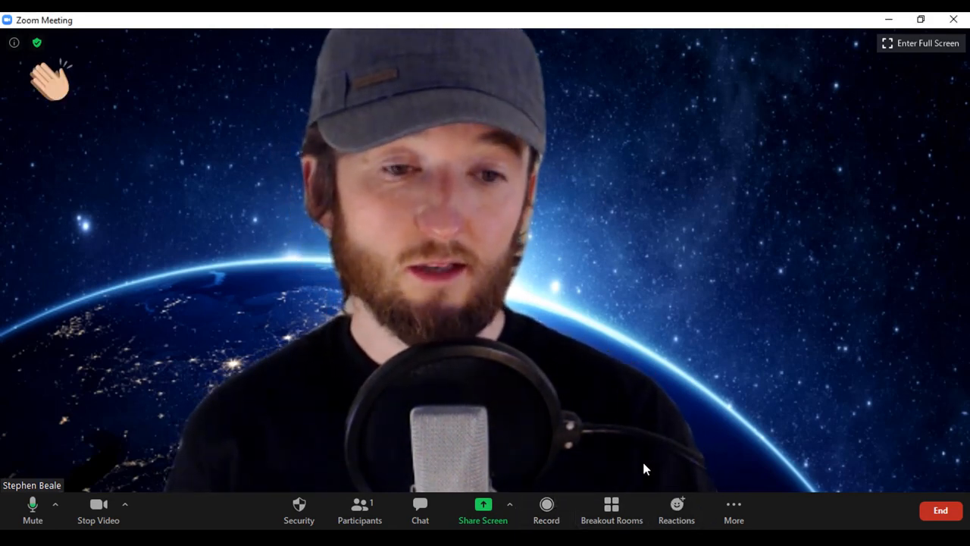
left_click(676, 510)
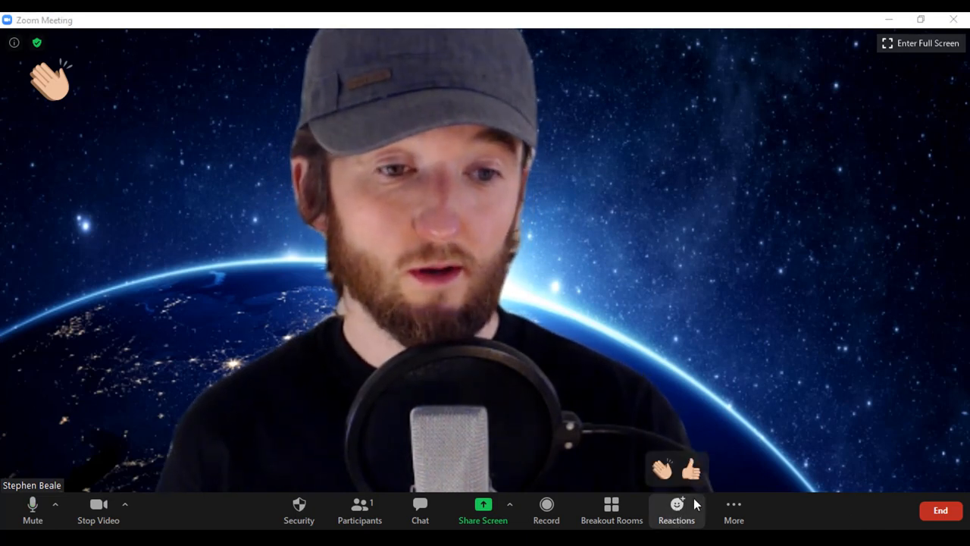
left_click(733, 512)
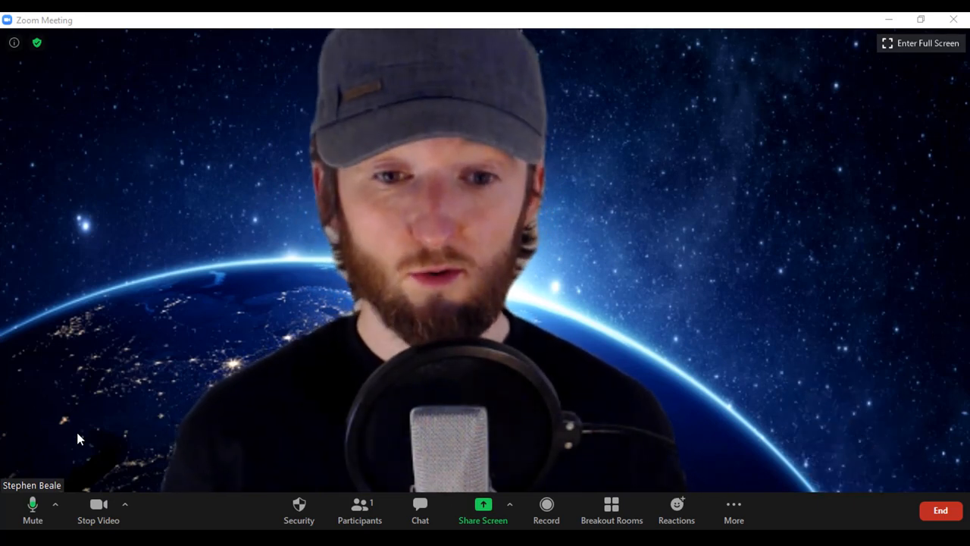
left_click(419, 510)
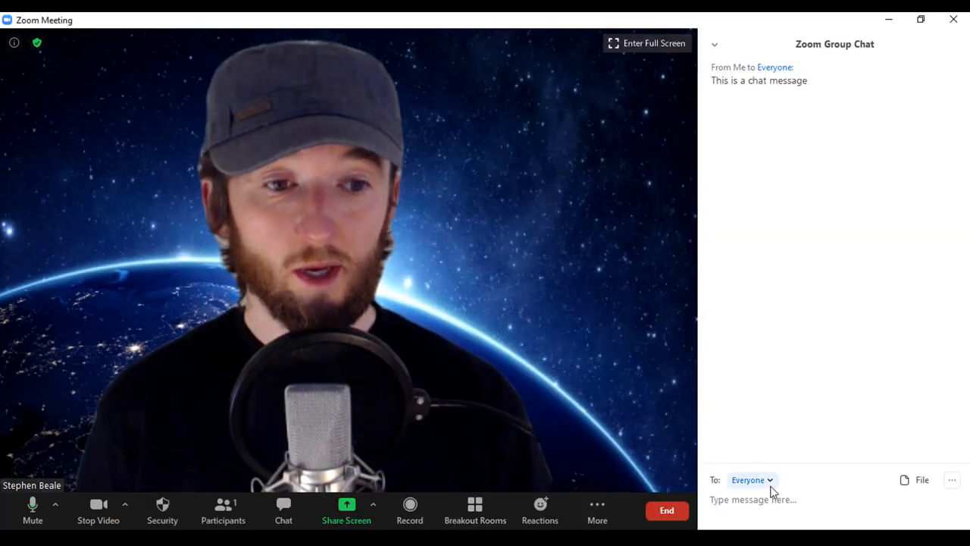
type("kaho")
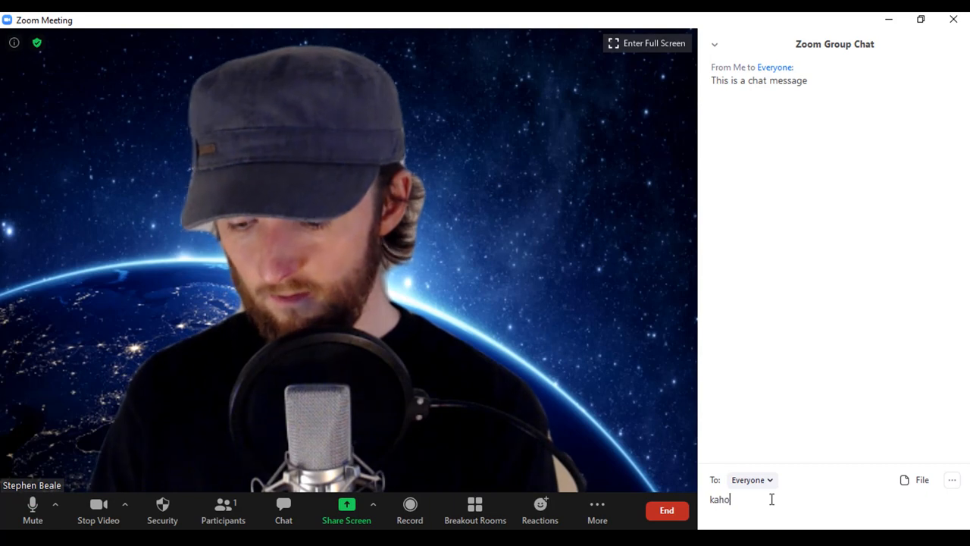
key("enter")
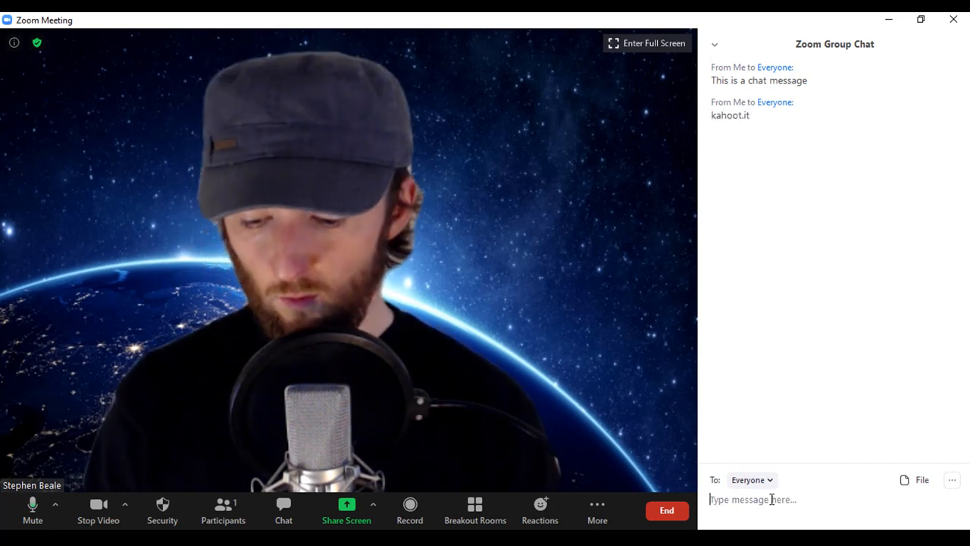
type("https")
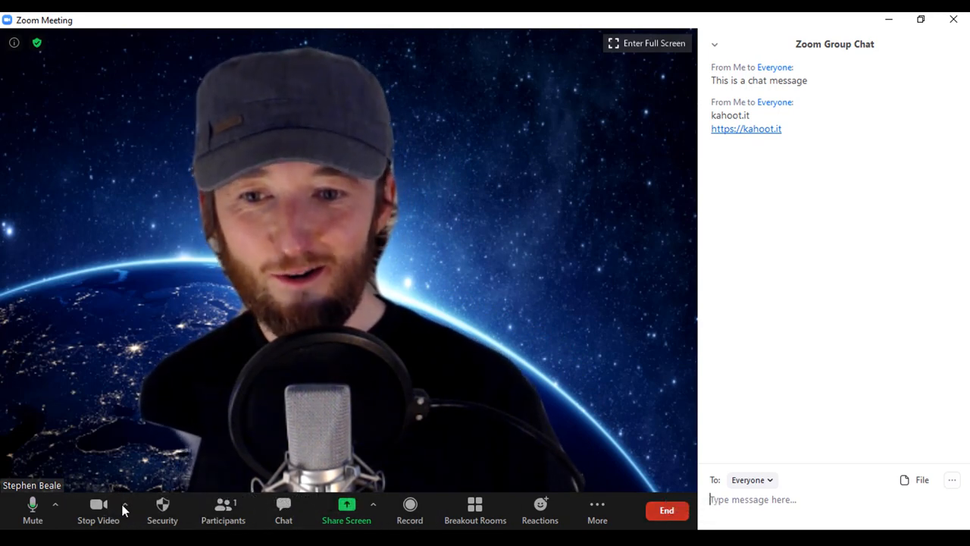
Set the virtual background to None from the camera options
left_click(124, 504)
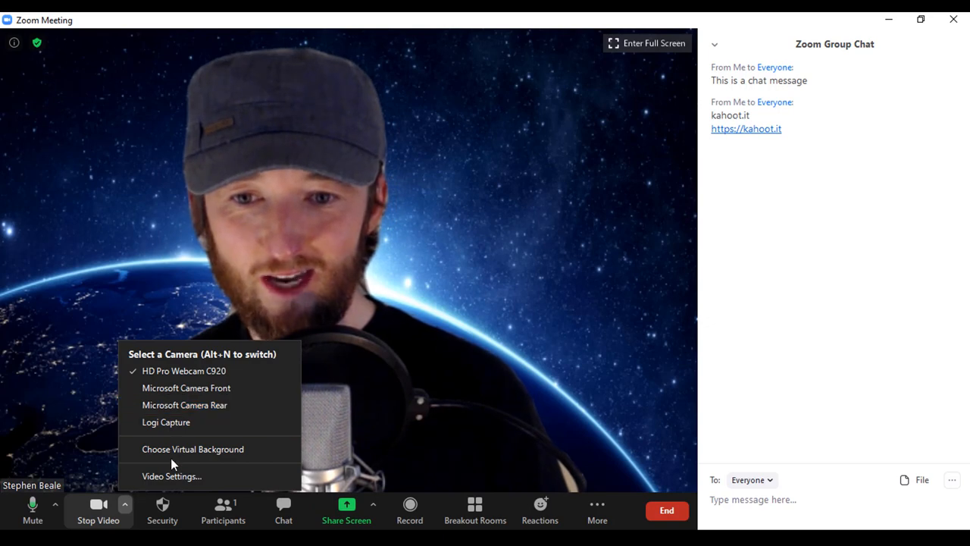
left_click(193, 449)
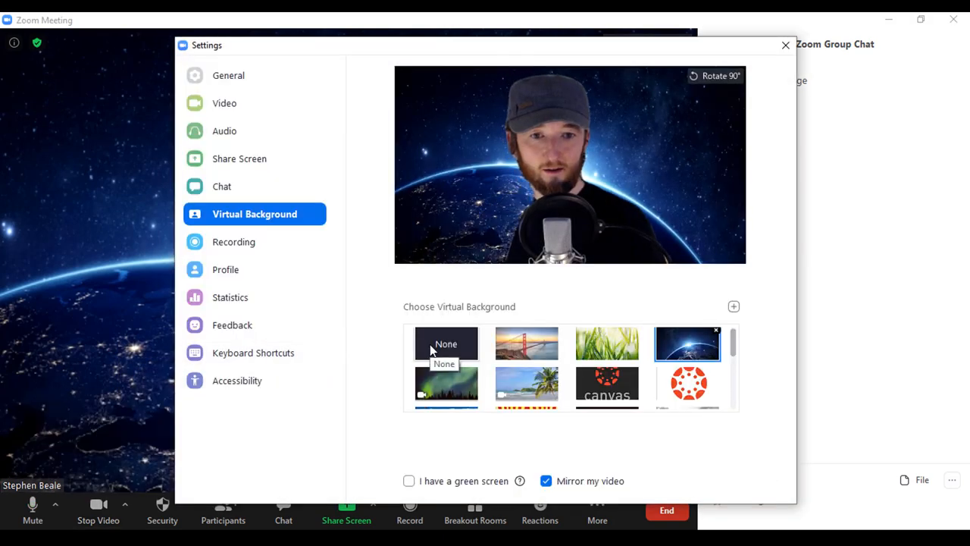
left_click(445, 346)
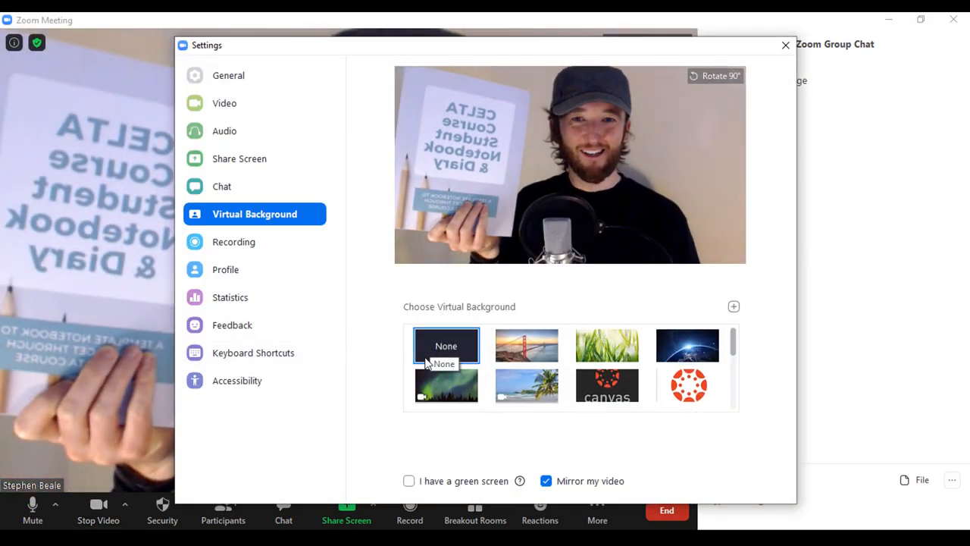